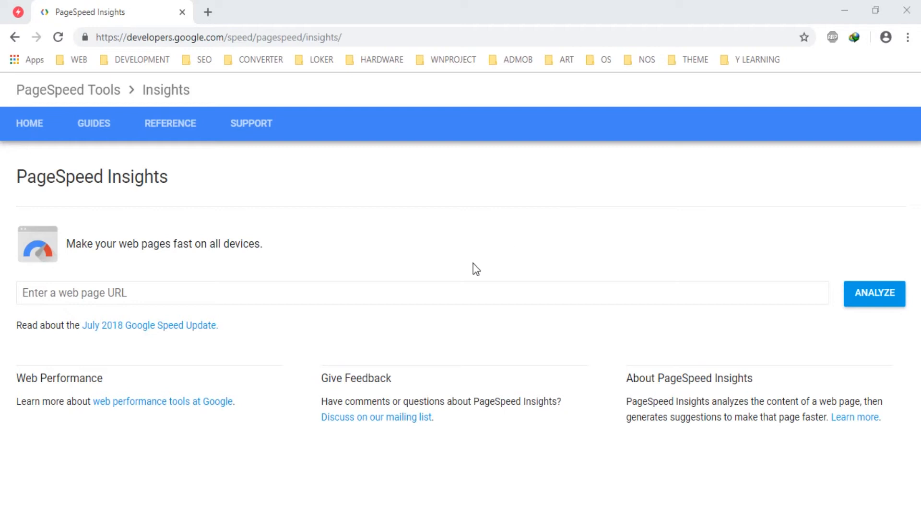
pyautogui.click(235, 293)
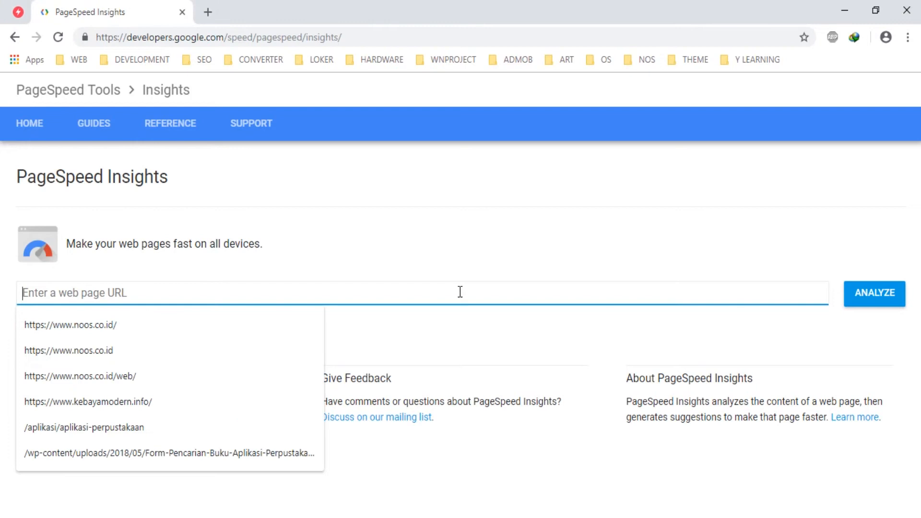
pyautogui.write('https://')
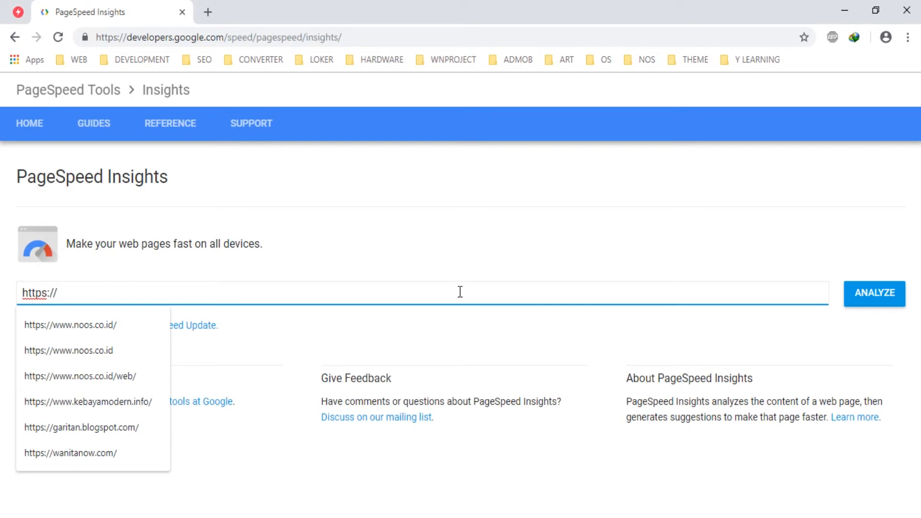
pyautogui.write('www')
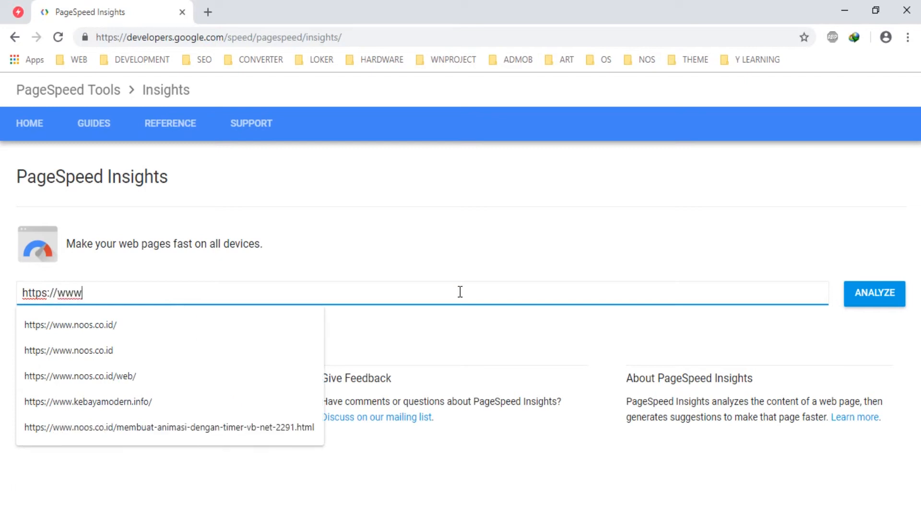
pyautogui.write('nosware.')
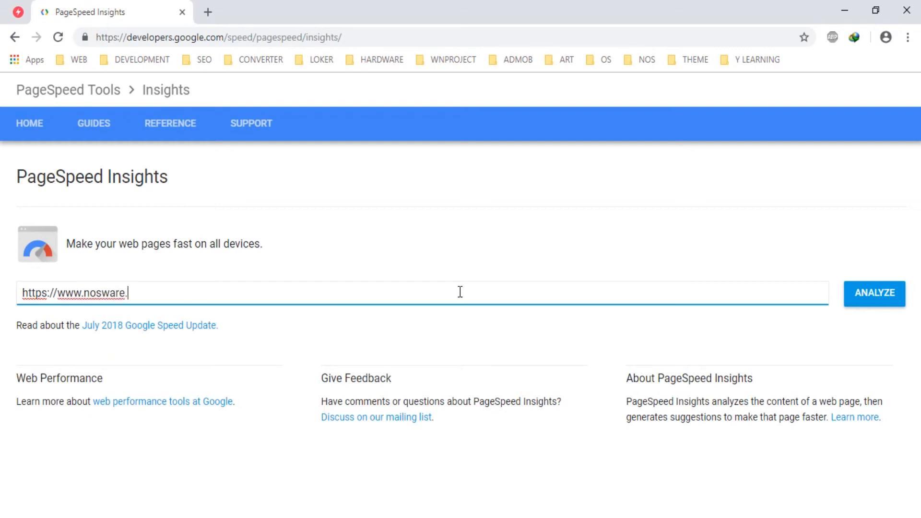
pyautogui.write('com/')
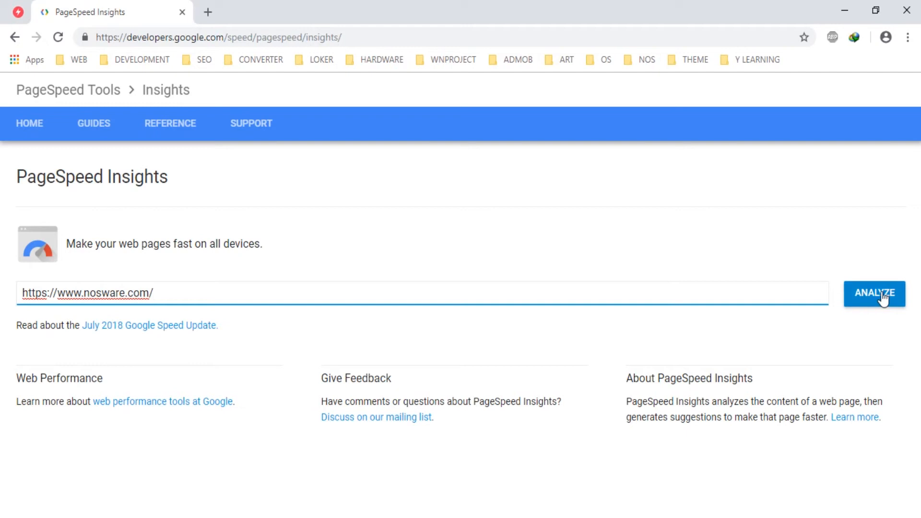
pyautogui.click(873, 294)
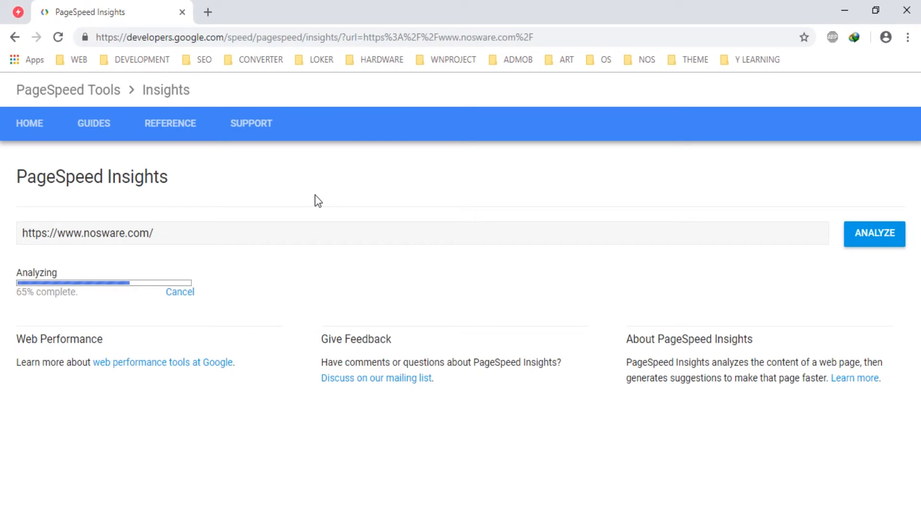
pyautogui.moveTo(203, 244)
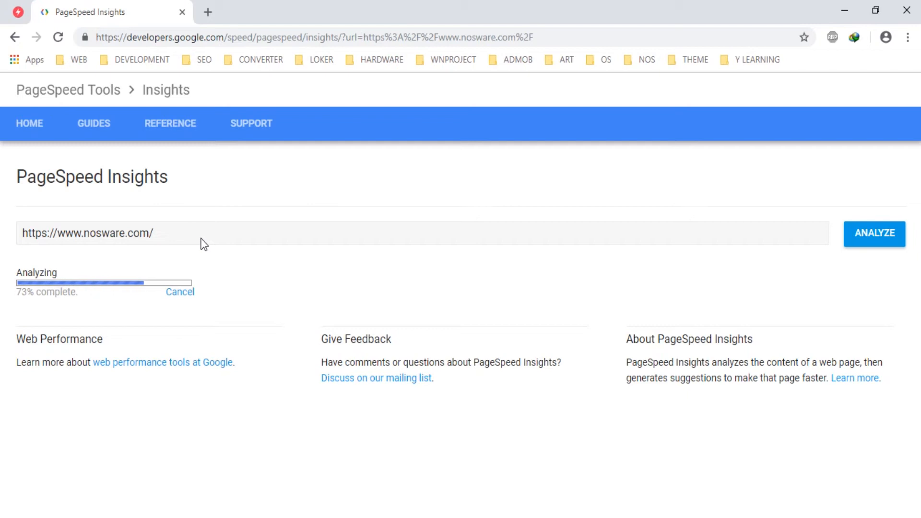
pyautogui.moveTo(151, 242)
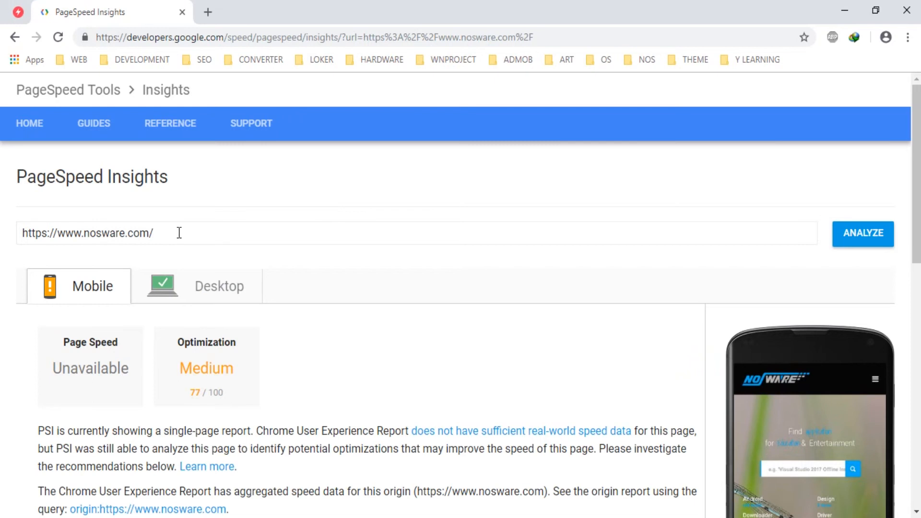
pyautogui.scroll(-3)
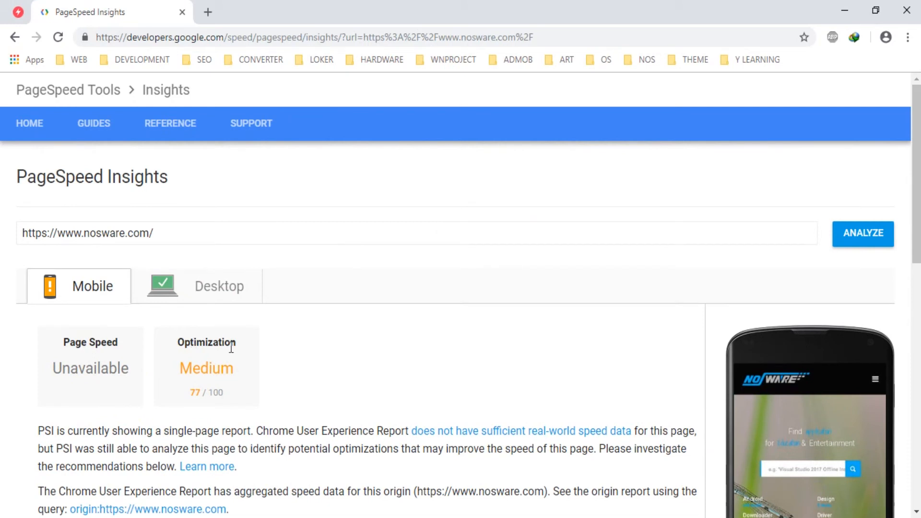
pyautogui.moveTo(219, 392)
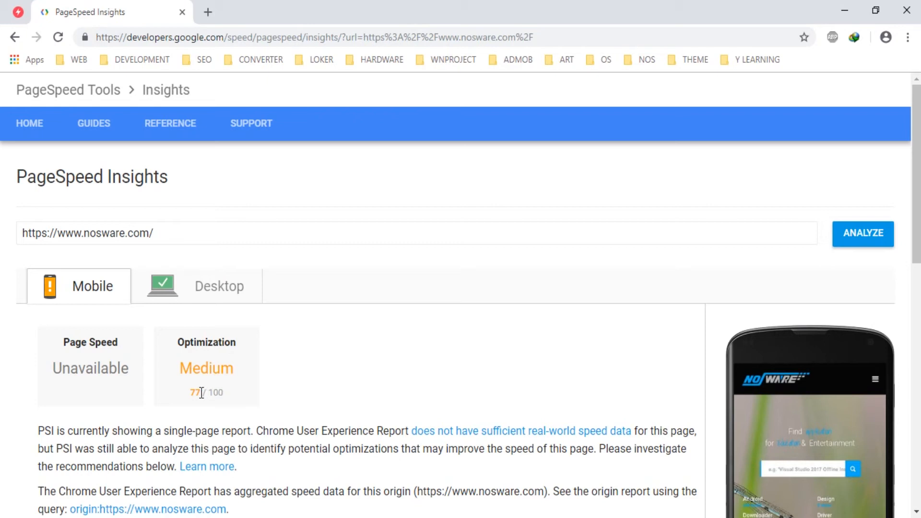
pyautogui.moveTo(234, 398)
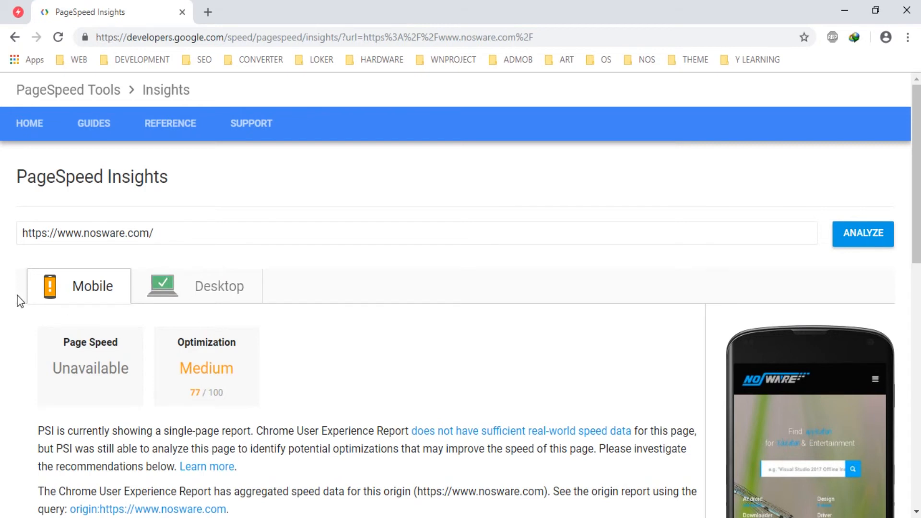
pyautogui.click(218, 286)
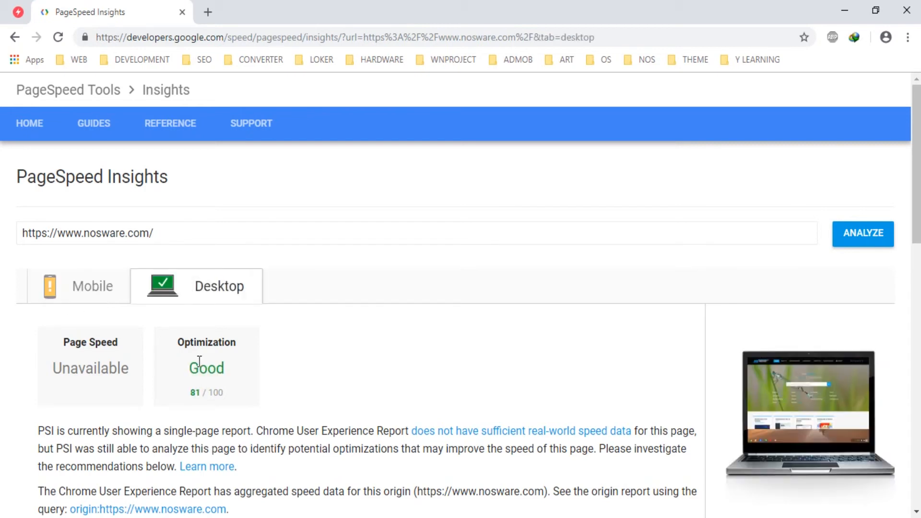
pyautogui.moveTo(639, 393)
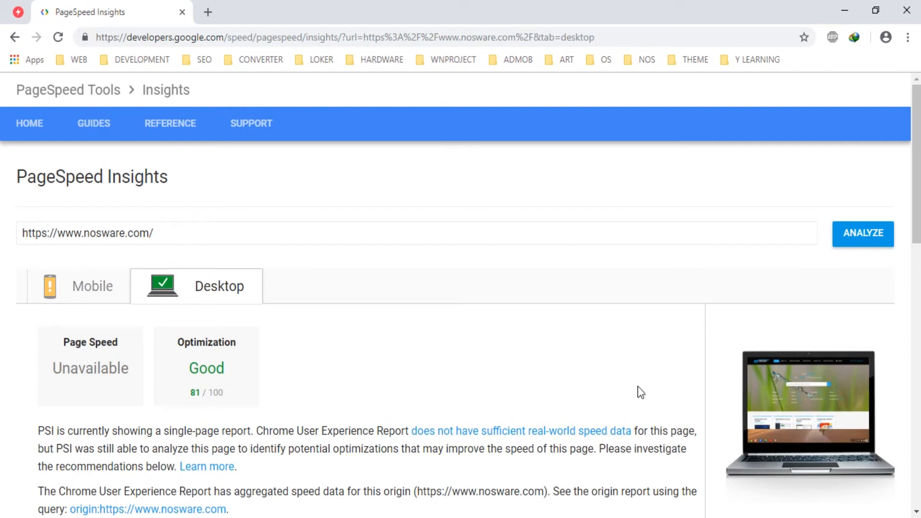
pyautogui.moveTo(218, 393)
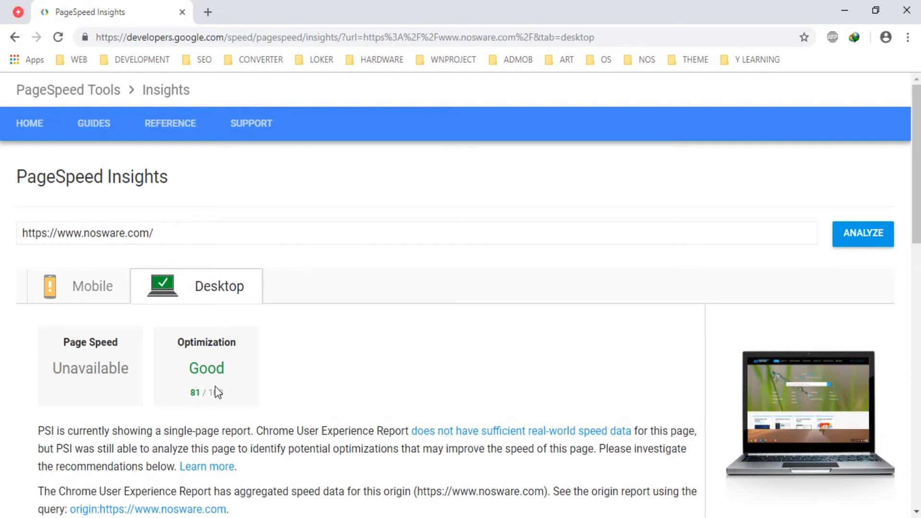
pyautogui.click(78, 286)
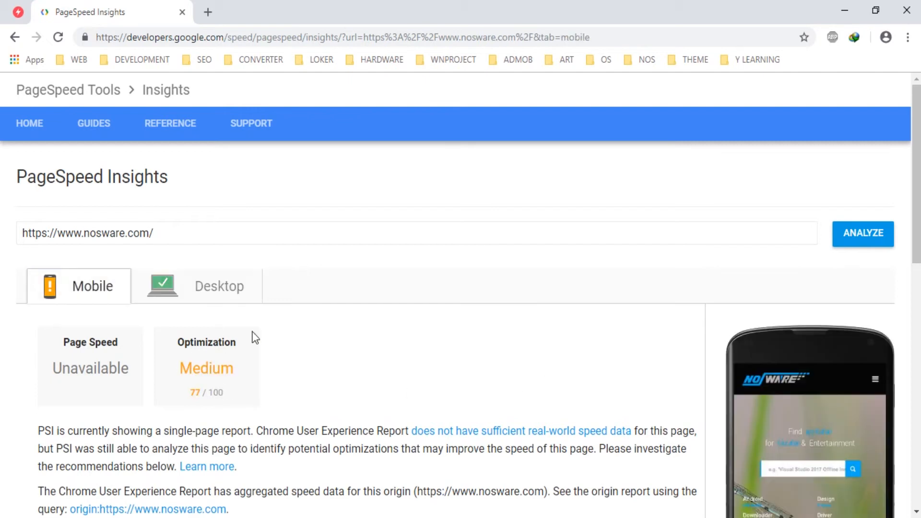
pyautogui.click(218, 286)
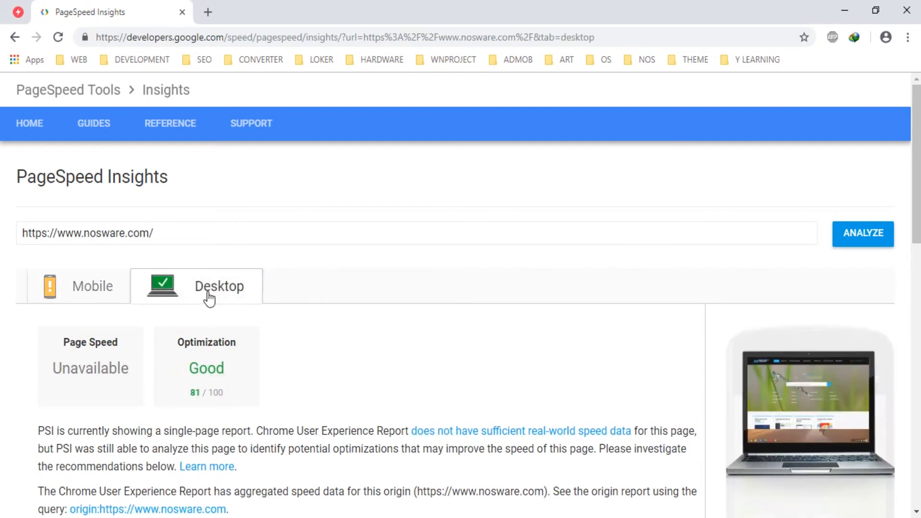
pyautogui.click(93, 286)
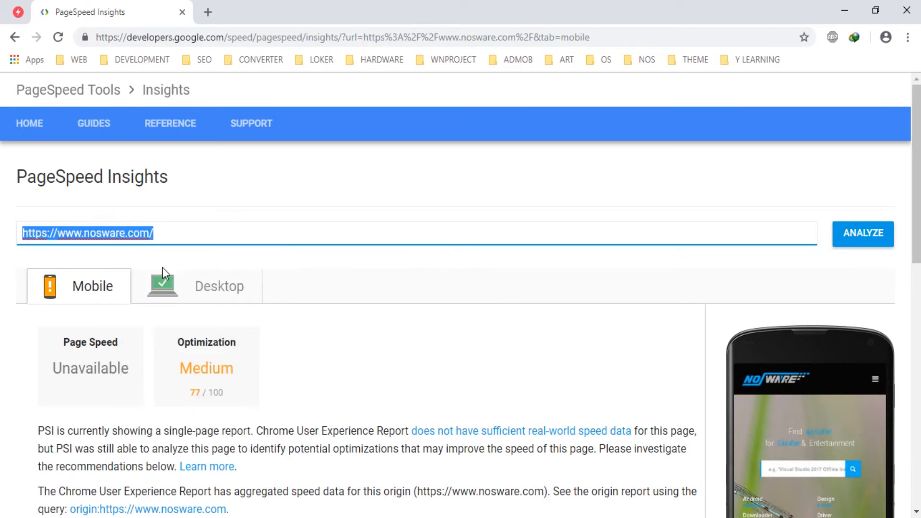
pyautogui.rightClick(105, 11)
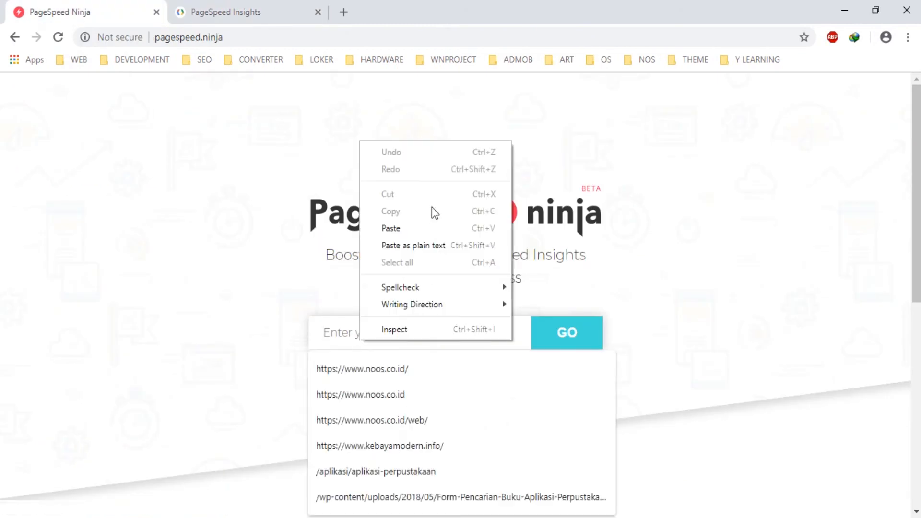
pyautogui.click(566, 332)
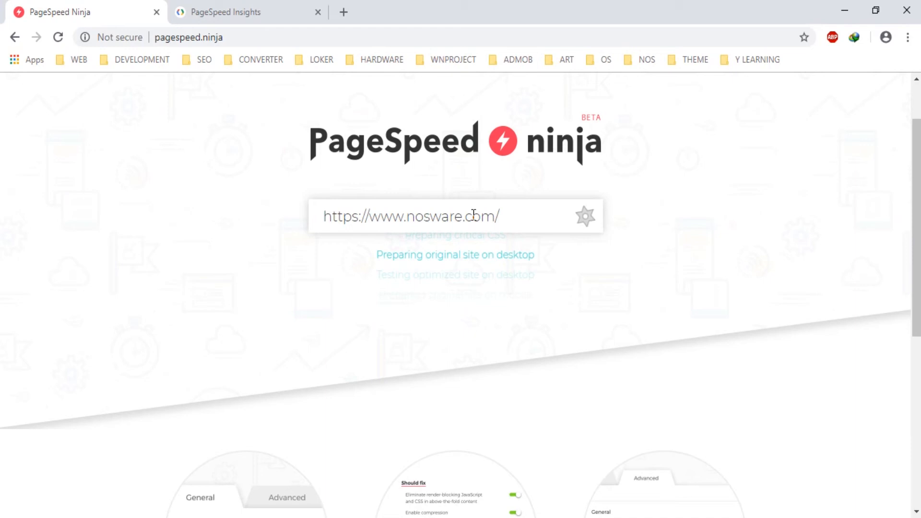
pyautogui.moveTo(607, 230)
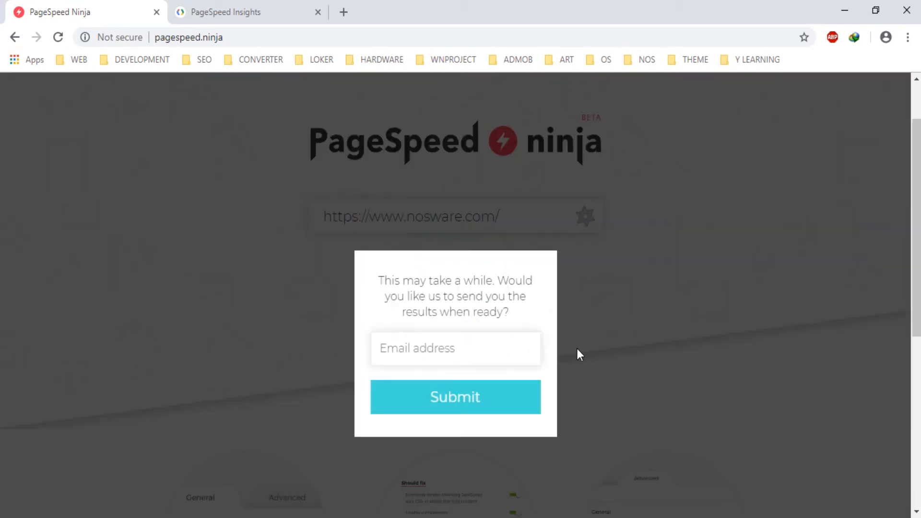
# Step: Dismiss the email-results offer so the Ninja test continues to the optimized-site run
pyautogui.click(455, 396)
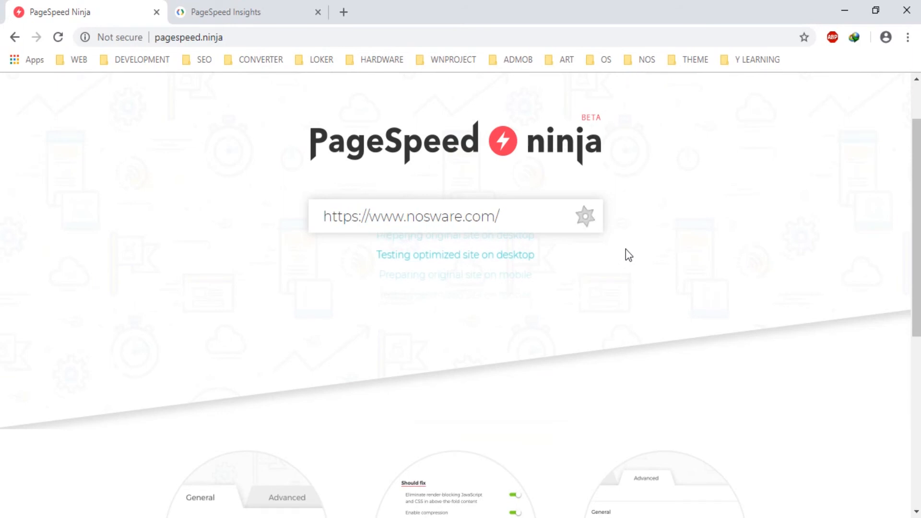
pyautogui.moveTo(631, 240)
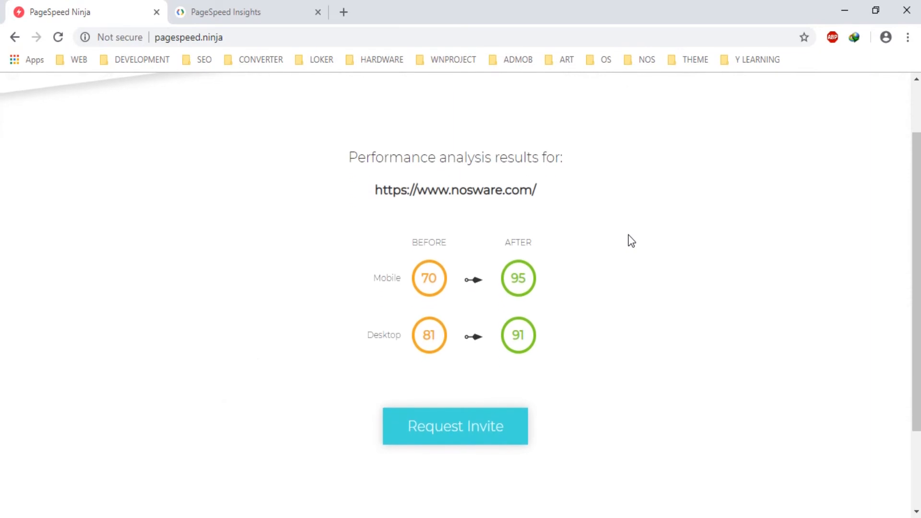
pyautogui.moveTo(456, 299)
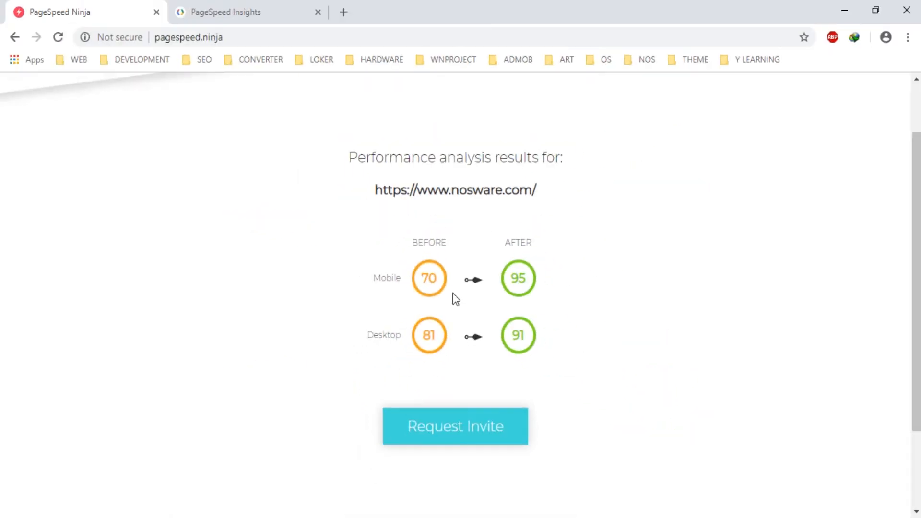
pyautogui.moveTo(308, 195)
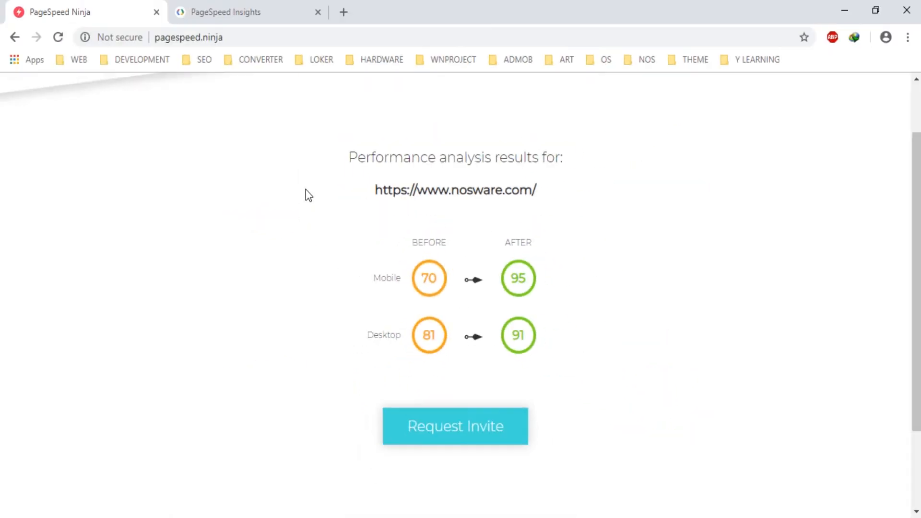
pyautogui.moveTo(360, 203)
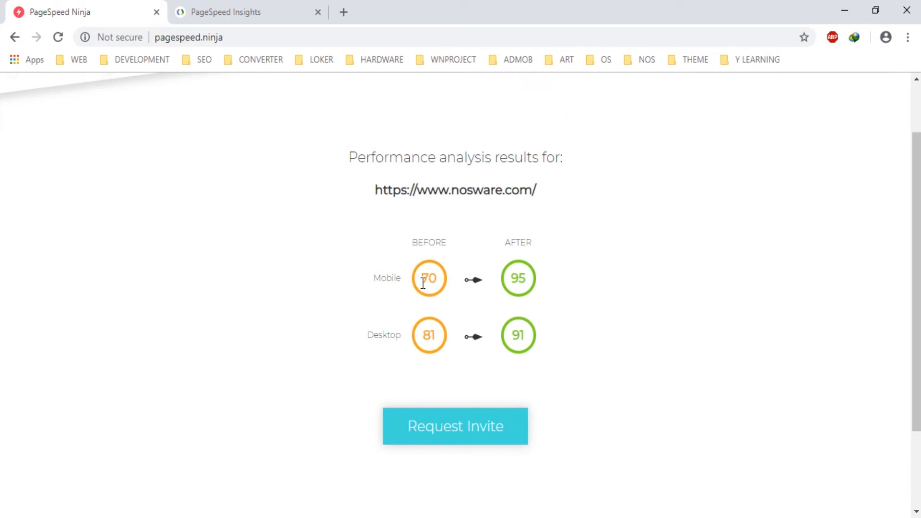
# Step: Compare the Insights Mobile 77/100 with Ninja's scores, then view the Desktop 81/100 report
pyautogui.click(236, 12)
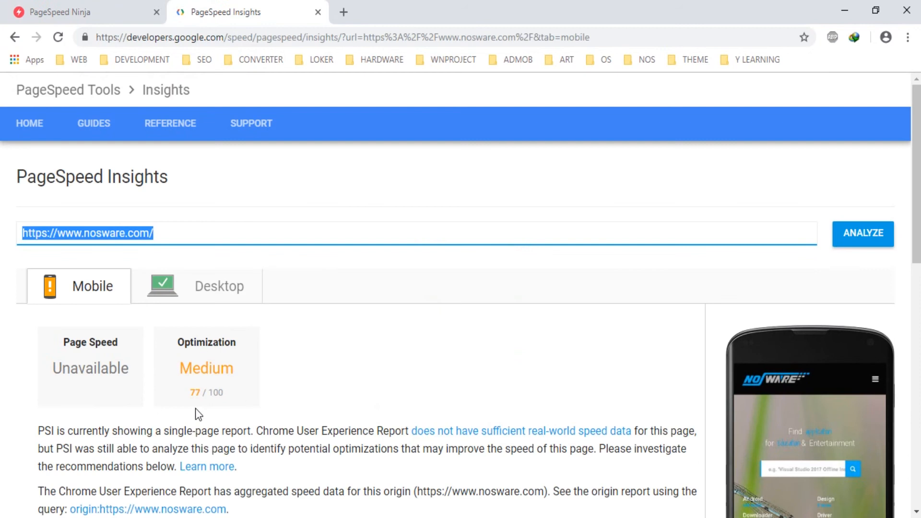
pyautogui.moveTo(212, 396)
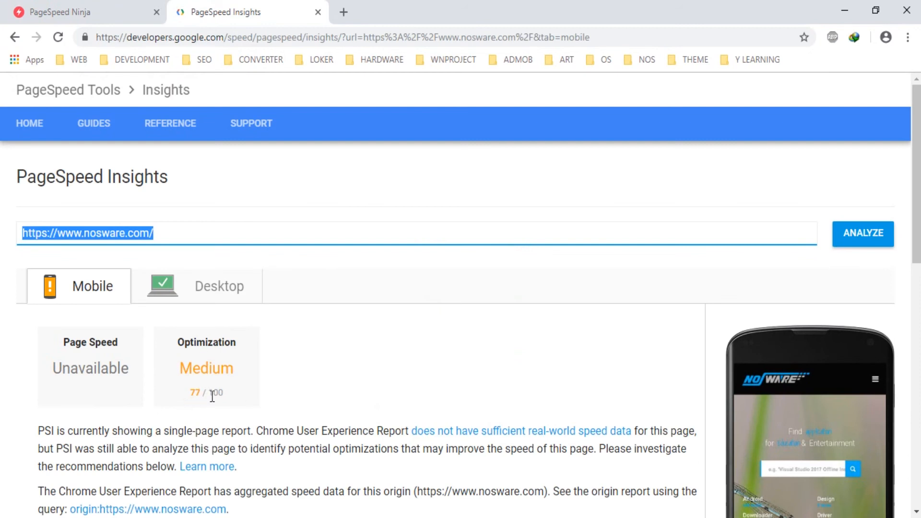
pyautogui.click(64, 11)
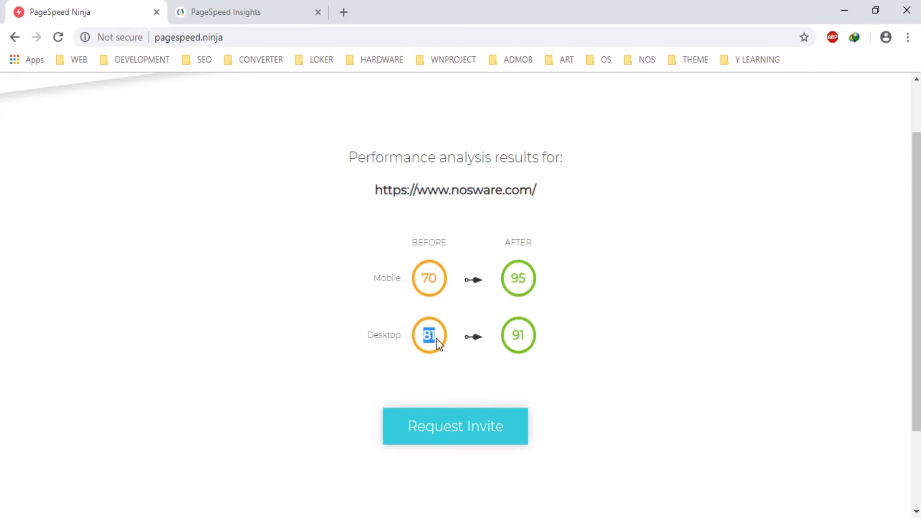
pyautogui.click(247, 12)
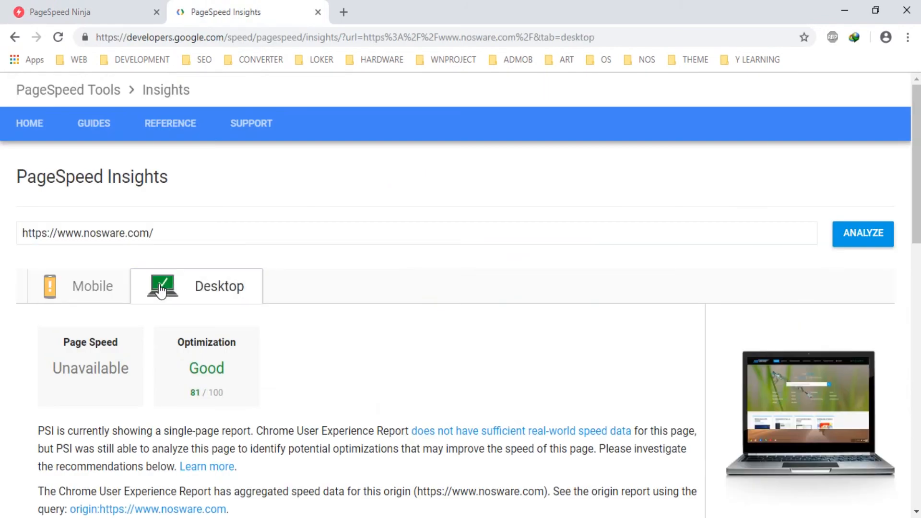
pyautogui.moveTo(195, 407)
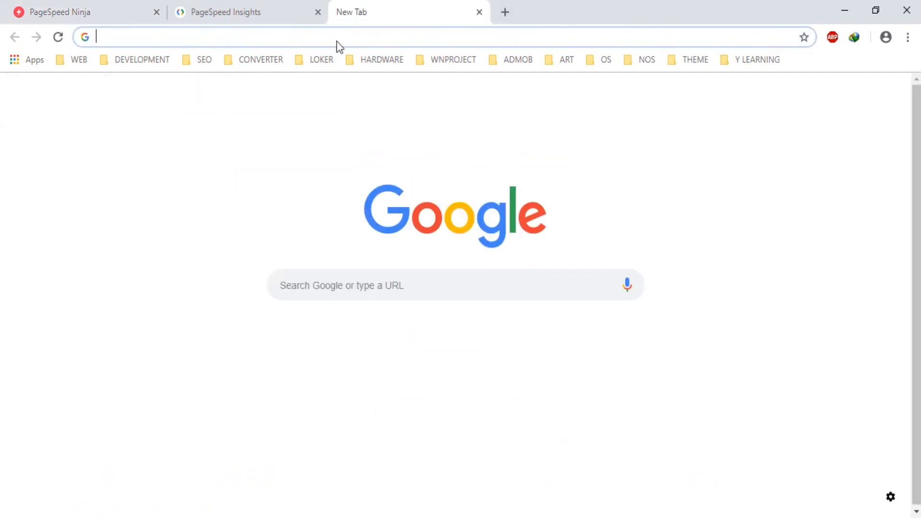
# Step: Go to nosware.com/wp-admin in a new tab to reach the WordPress admin
pyautogui.click(224, 11)
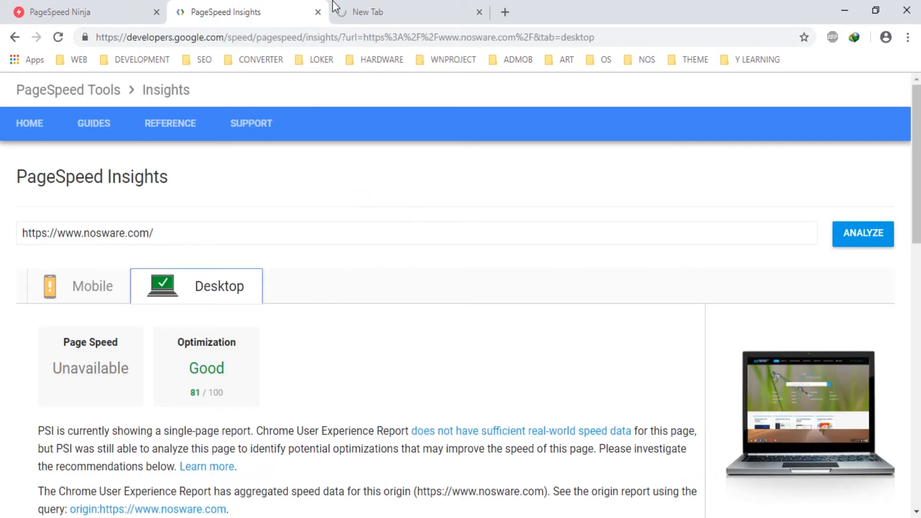
pyautogui.moveTo(369, 12)
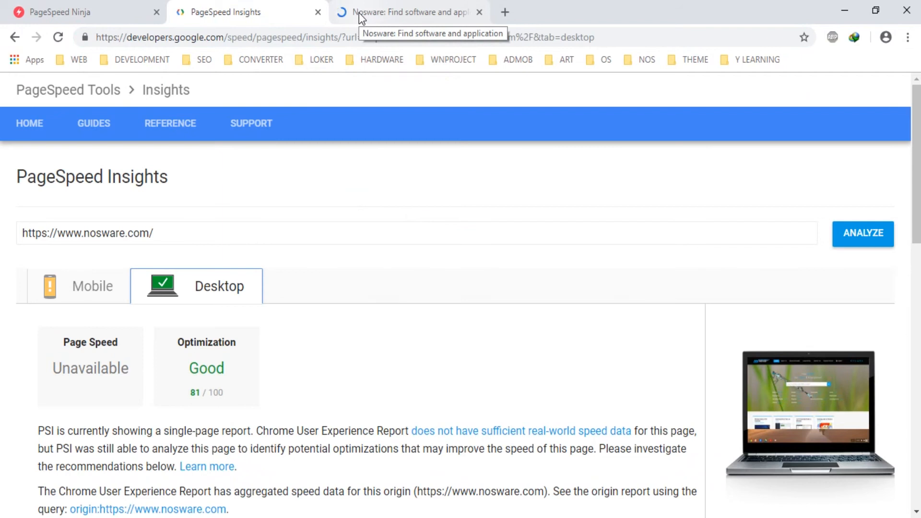
pyautogui.click(405, 11)
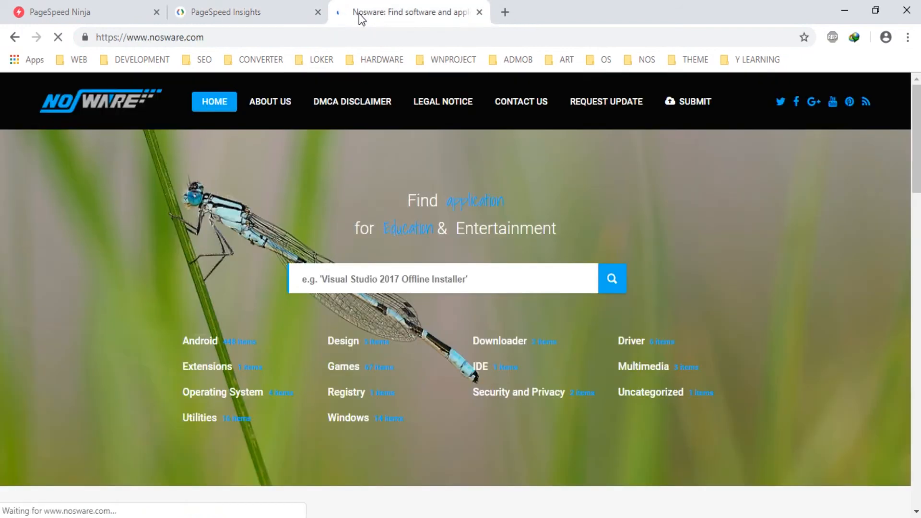
pyautogui.click(352, 37)
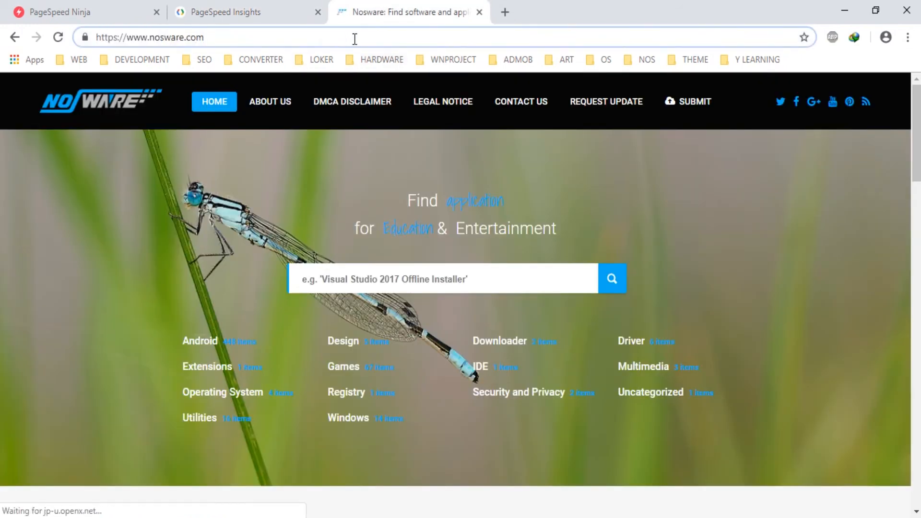
pyautogui.write('/wp-admin/')
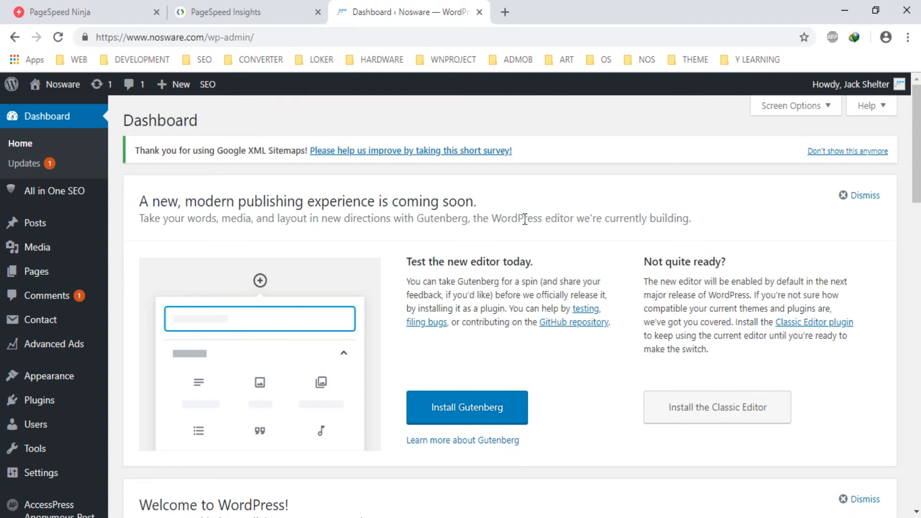
# Step: Dismiss the Google XML Sitemaps survey notice in the admin
pyautogui.click(847, 151)
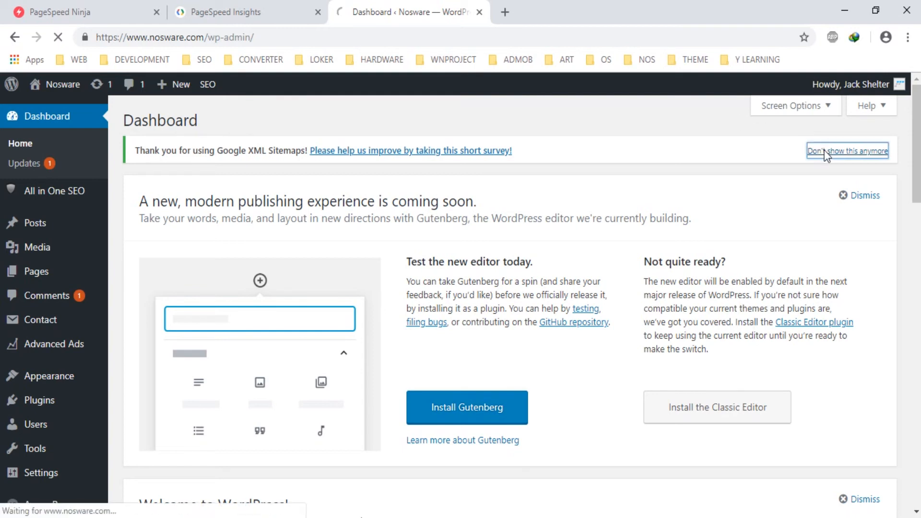
pyautogui.click(847, 151)
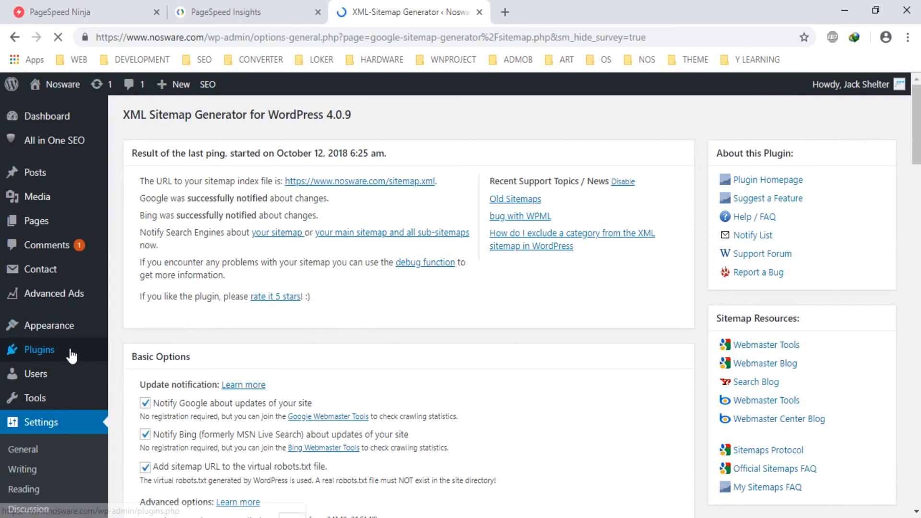
# Step: Review the 15 installed plugins, confirming PageSpeed Ninja is not among them
pyautogui.click(38, 349)
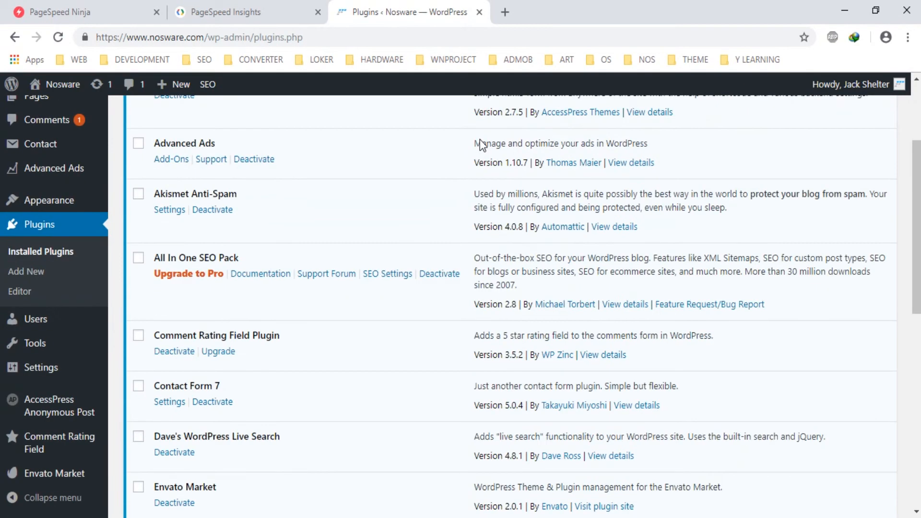
pyautogui.scroll(-3)
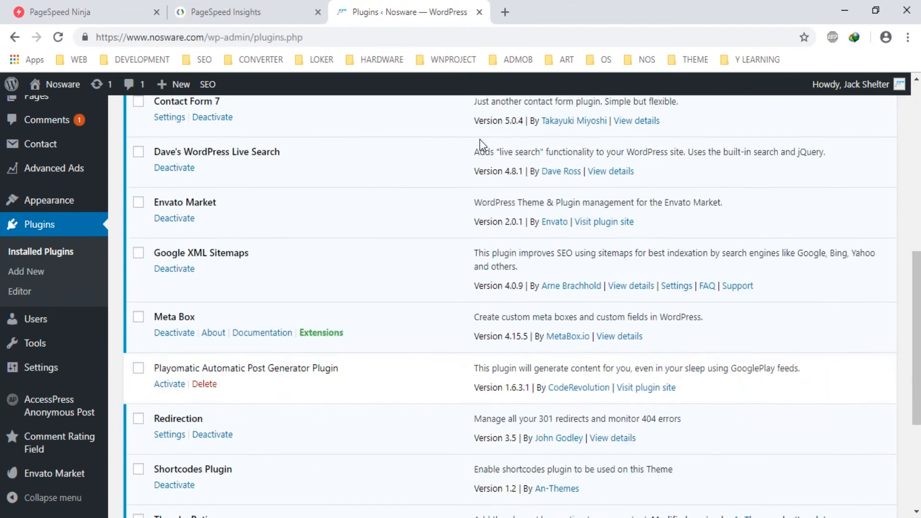
pyautogui.scroll(-3)
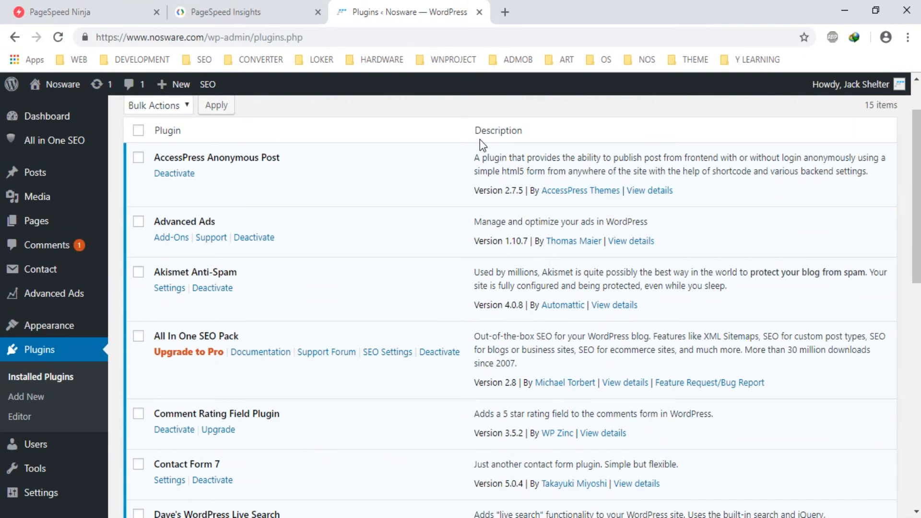
pyautogui.scroll(-3)
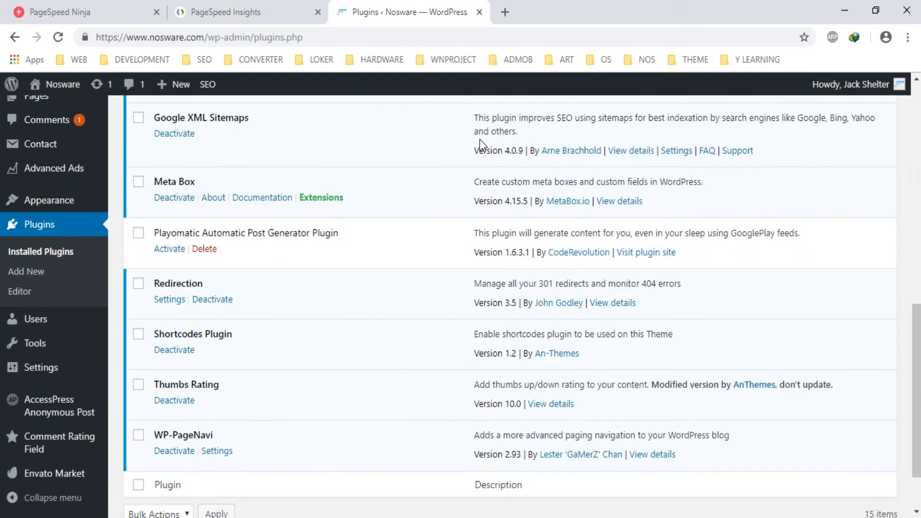
pyautogui.scroll(-3)
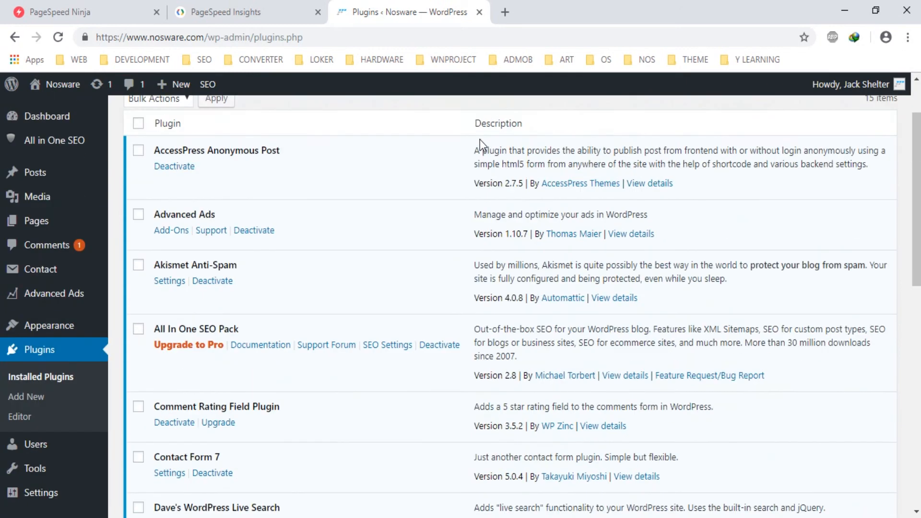
pyautogui.scroll(-3)
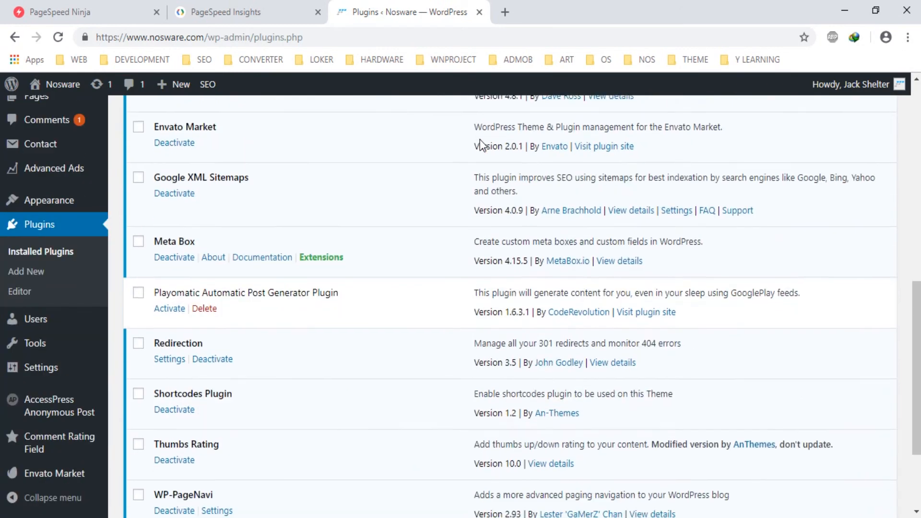
pyautogui.scroll(-3)
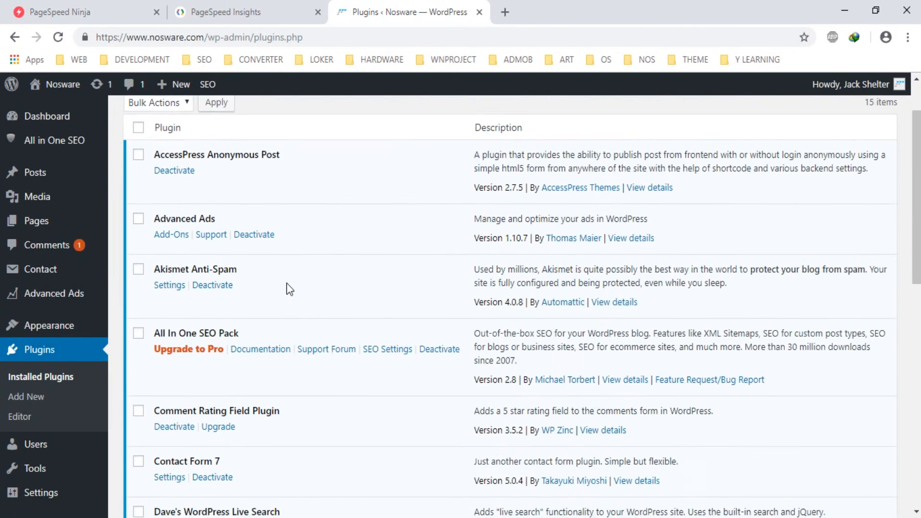
pyautogui.scroll(-3)
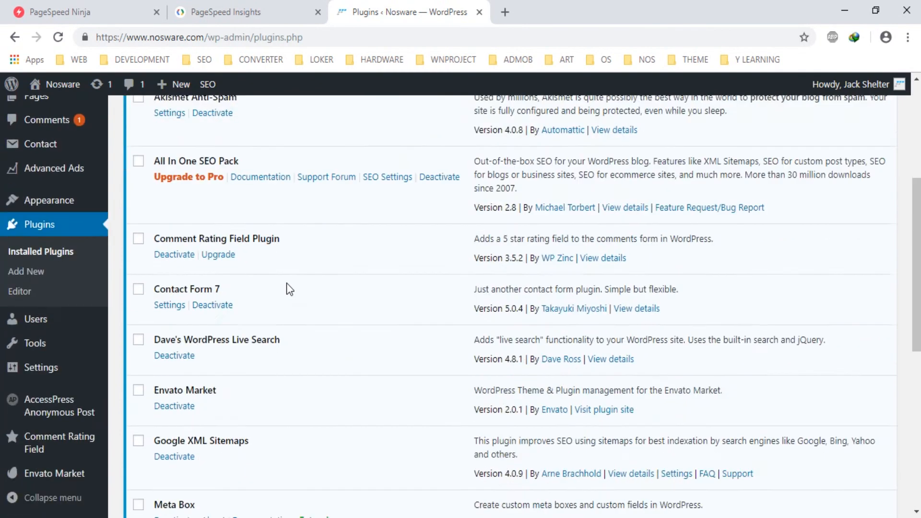
pyautogui.scroll(-3)
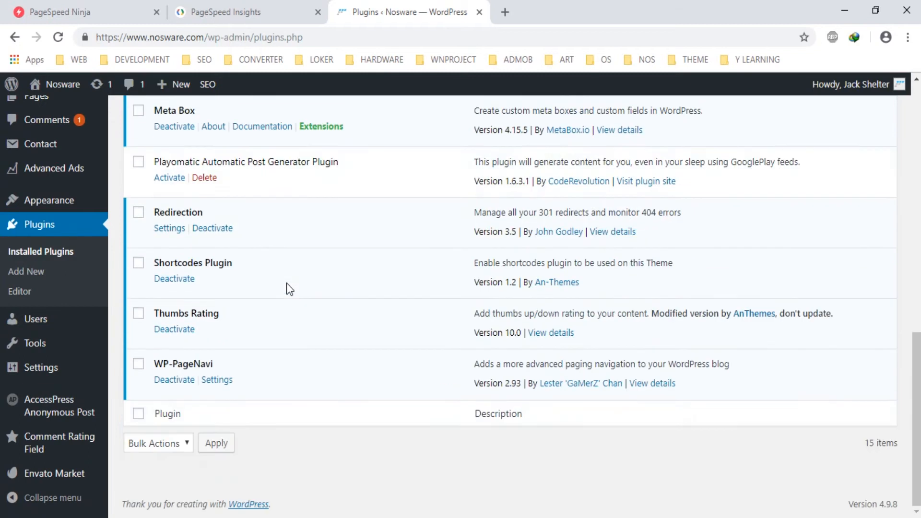
# Step: Go to the Add New plugins page
pyautogui.click(203, 121)
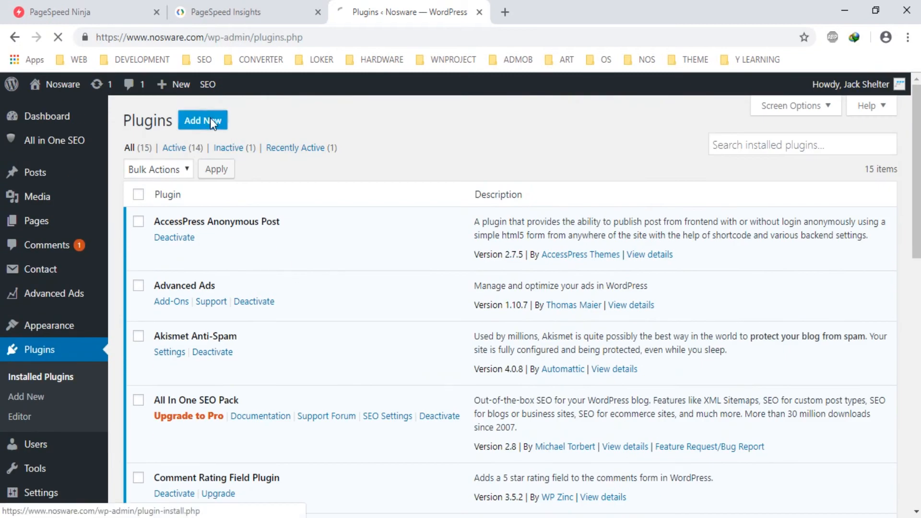
pyautogui.click(203, 120)
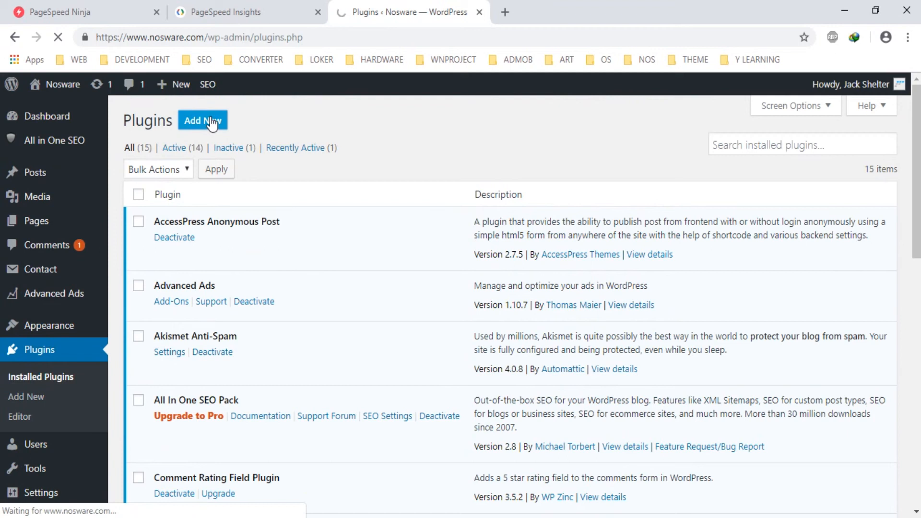
# Step: Search 'pagespeed ninja', install the PageSpeed Ninja plugin and activate it
pyautogui.click(202, 120)
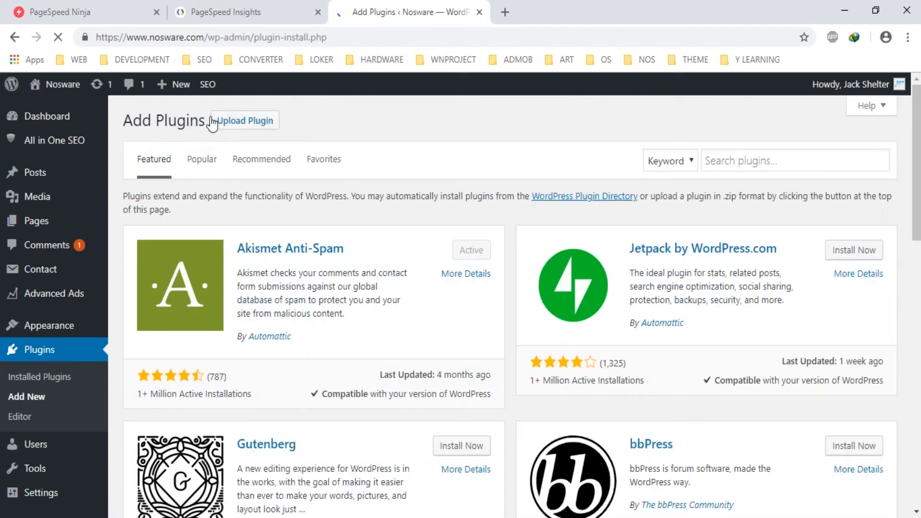
pyautogui.click(794, 160)
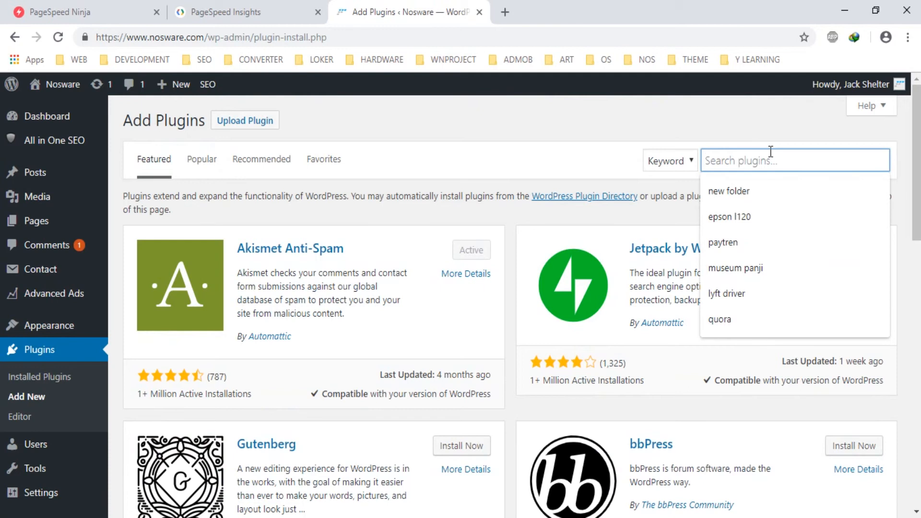
pyautogui.write('pagespeed ninja')
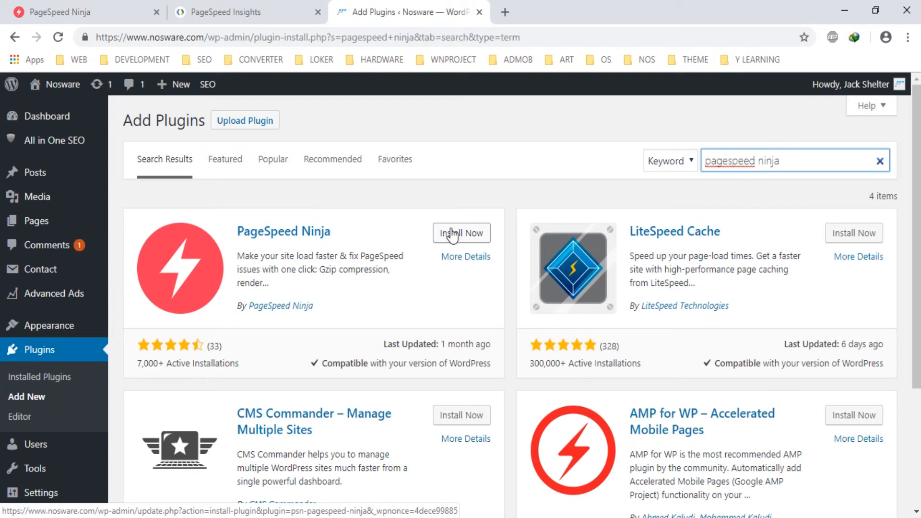
pyautogui.click(462, 232)
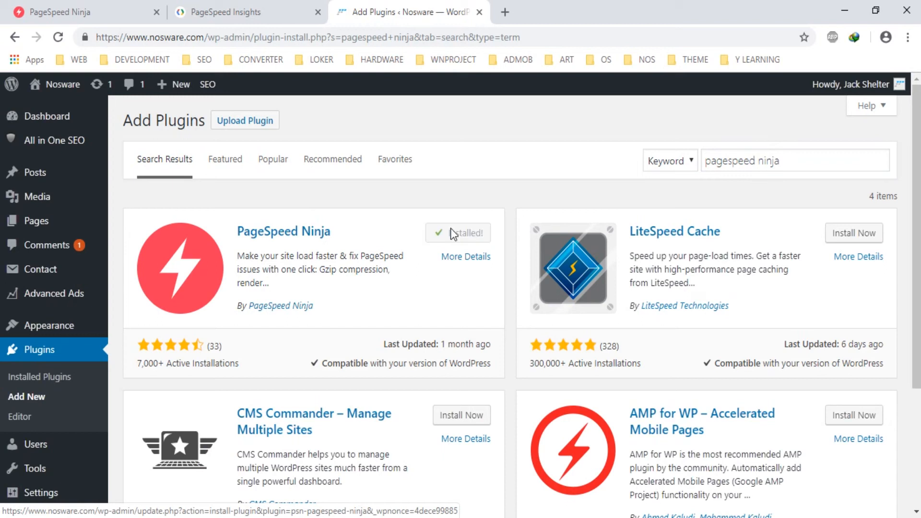
pyautogui.click(458, 232)
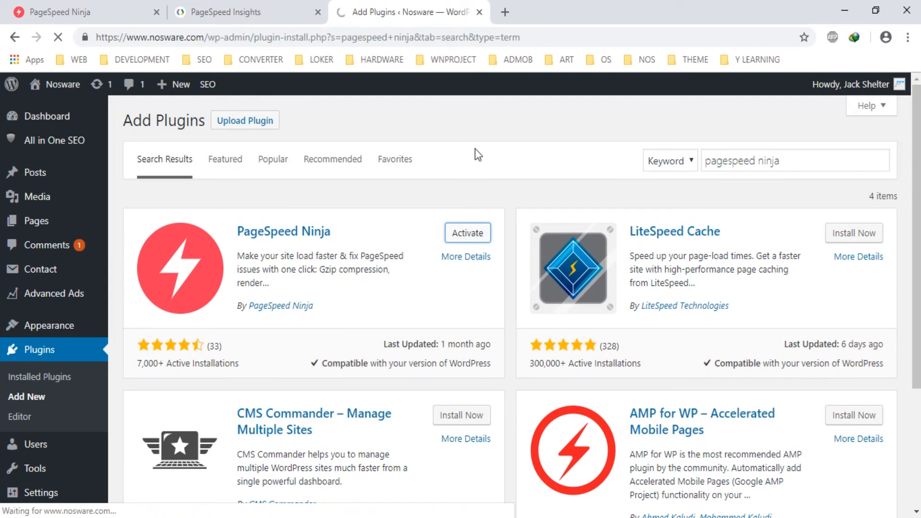
# Step: Go to the PageSpeed Ninja settings page from the activation notice
pyautogui.click(467, 233)
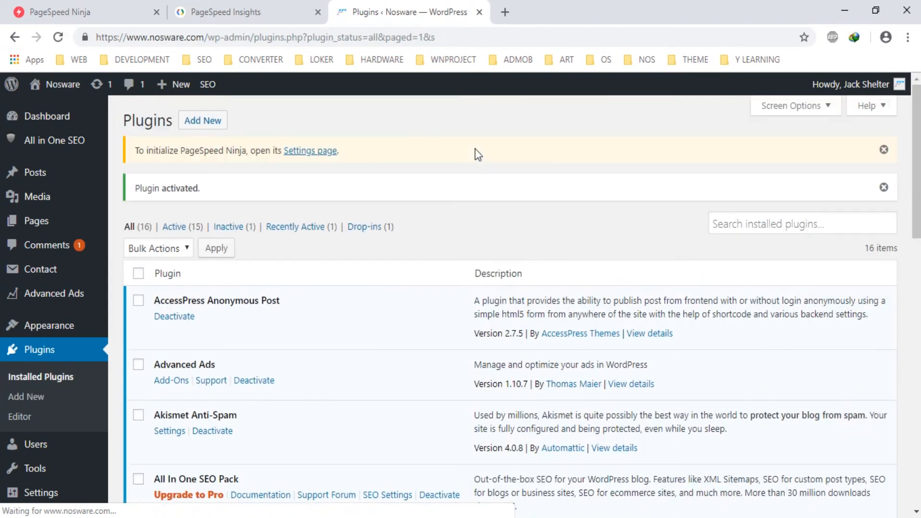
pyautogui.click(310, 150)
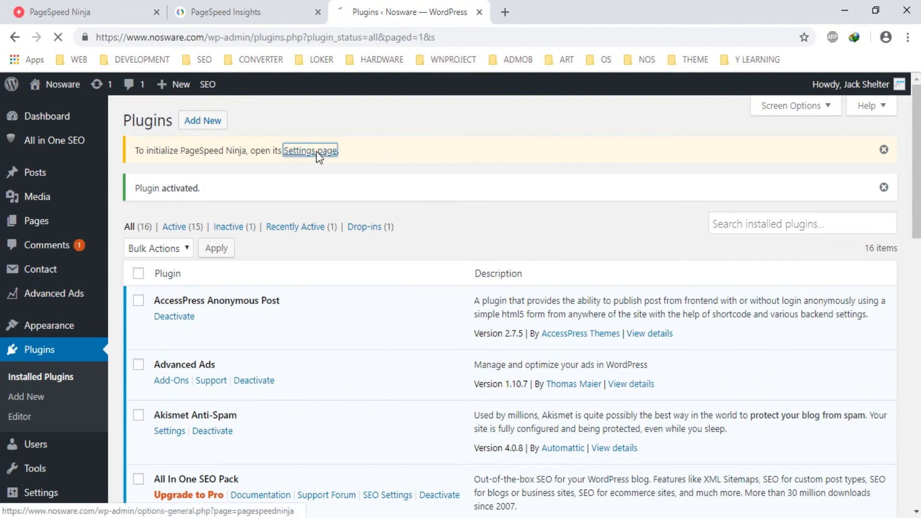
pyautogui.click(310, 150)
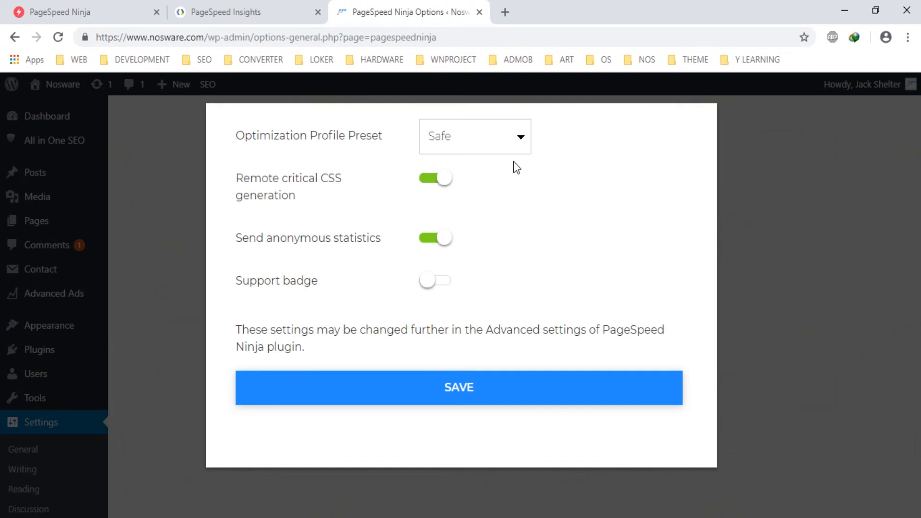
# Step: Change the Optimization Profile Preset from Safe to Ultra and save the setup
pyautogui.click(473, 135)
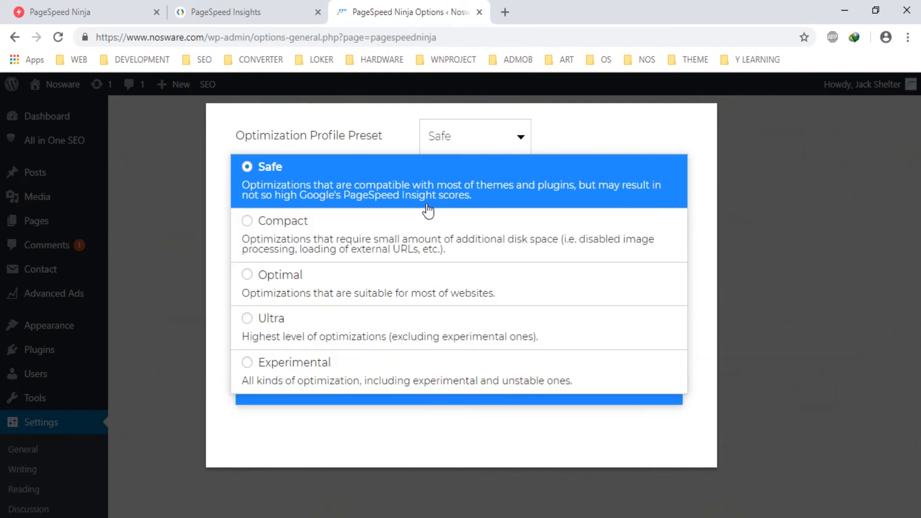
pyautogui.moveTo(402, 279)
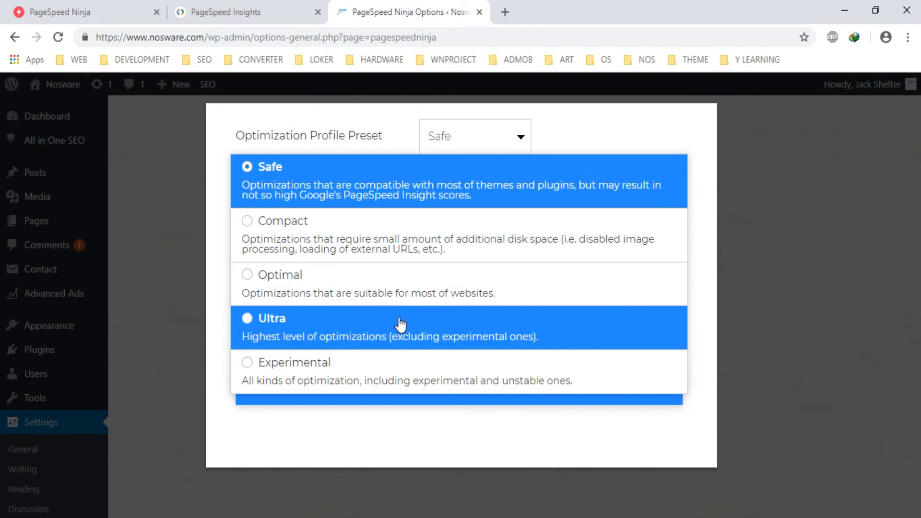
pyautogui.click(270, 317)
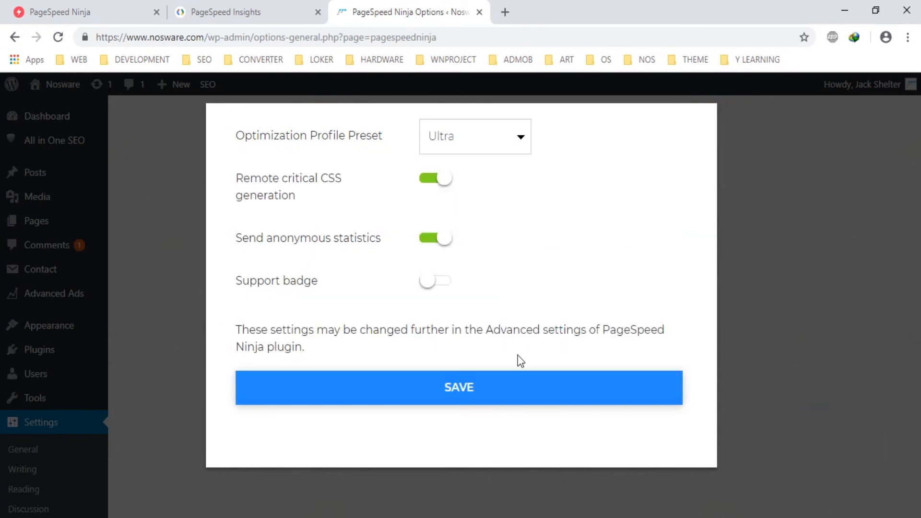
pyautogui.click(459, 388)
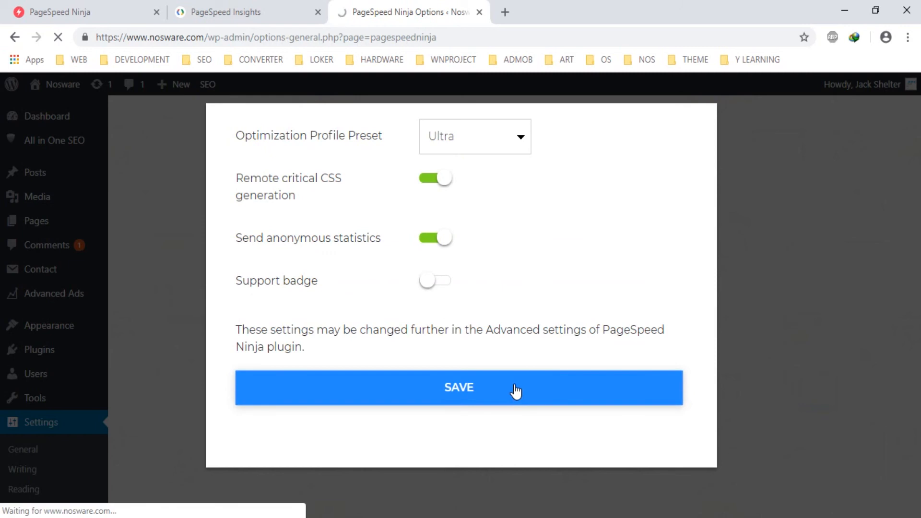
# Step: Save again and review the General scores: Desktop 85→96, Mobile 72→99
pyautogui.click(458, 387)
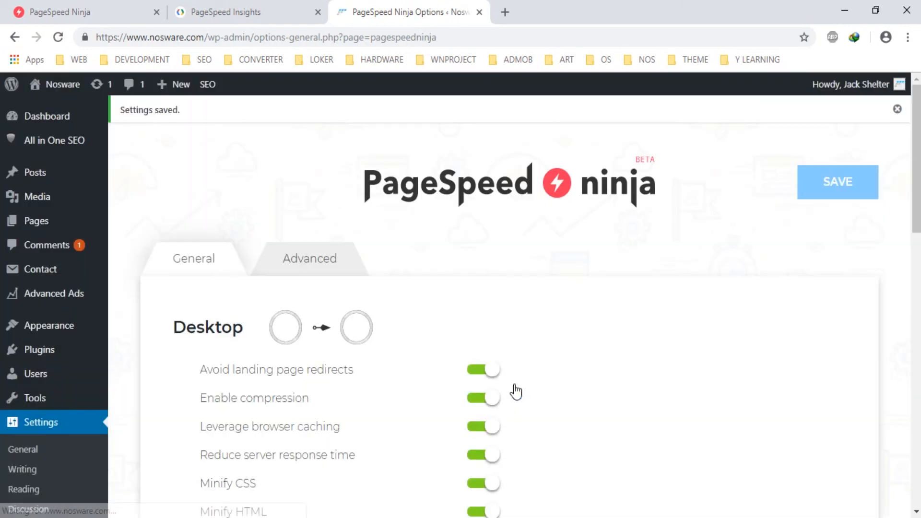
pyautogui.scroll(-3)
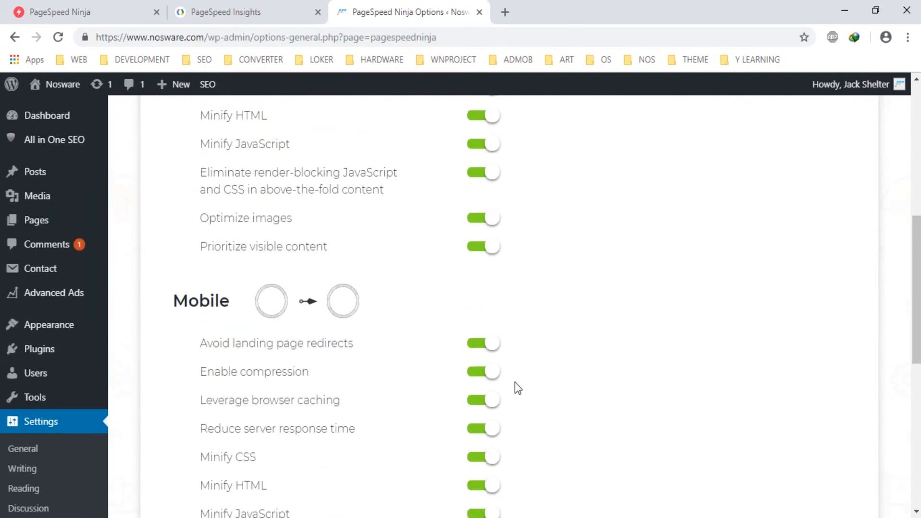
pyautogui.scroll(-3)
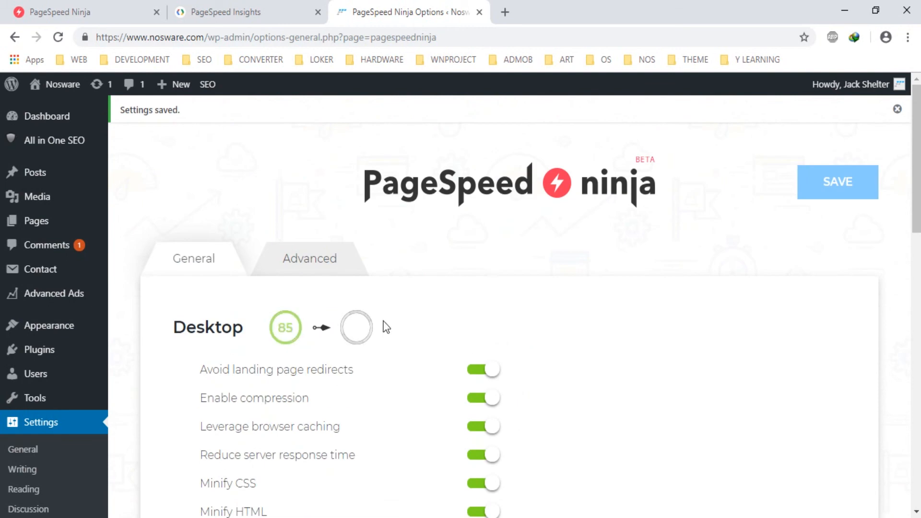
pyautogui.moveTo(530, 304)
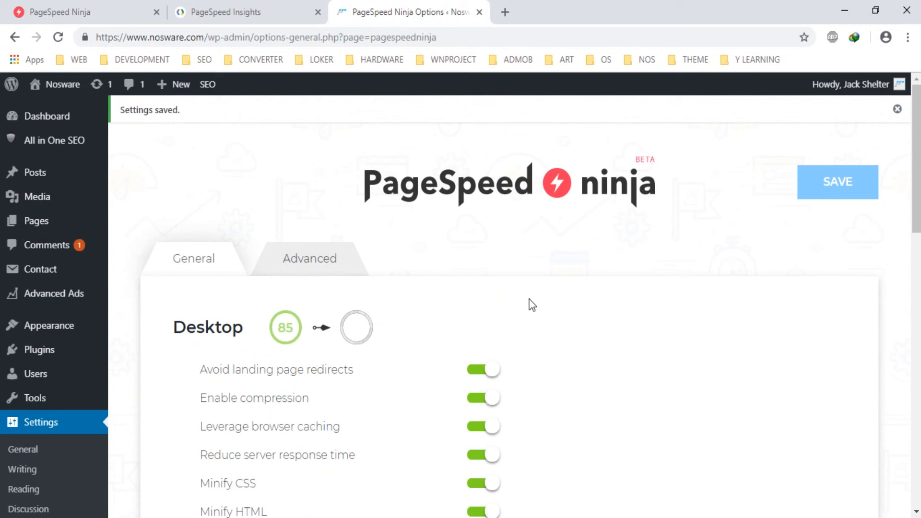
pyautogui.moveTo(420, 331)
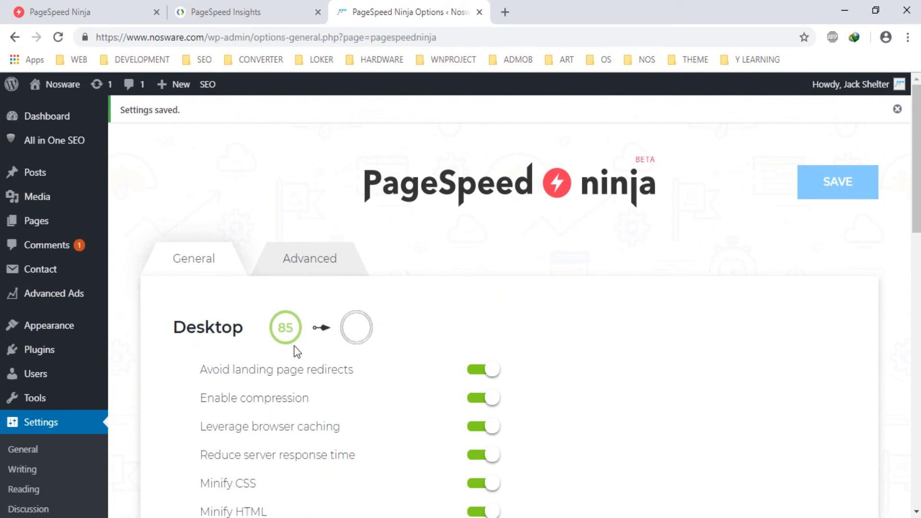
pyautogui.scroll(-3)
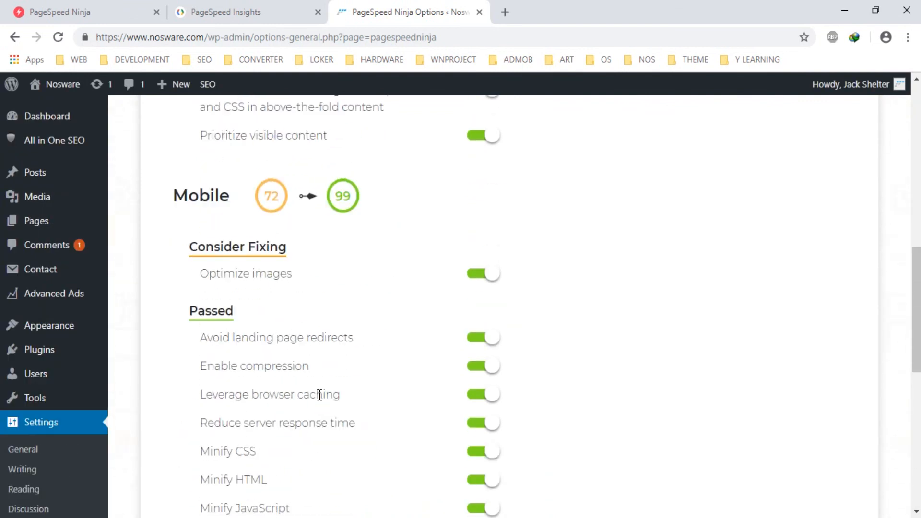
pyautogui.scroll(-3)
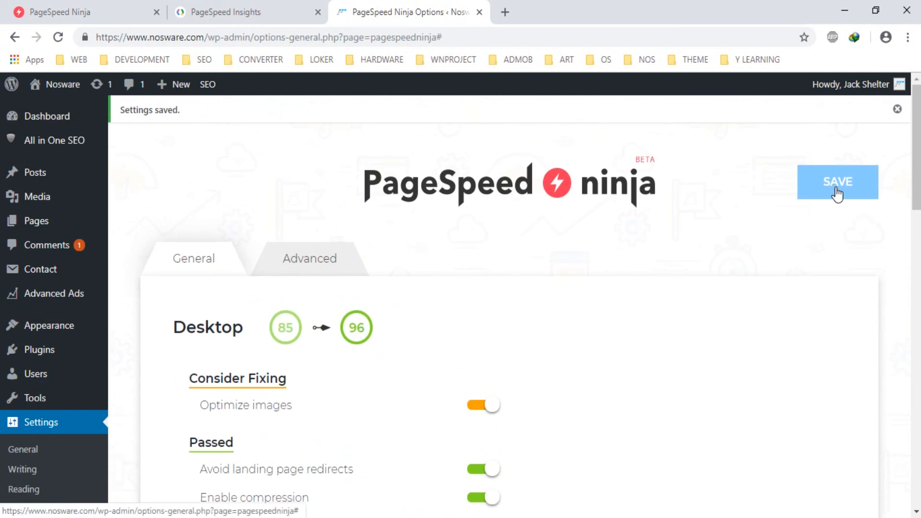
pyautogui.scroll(-3)
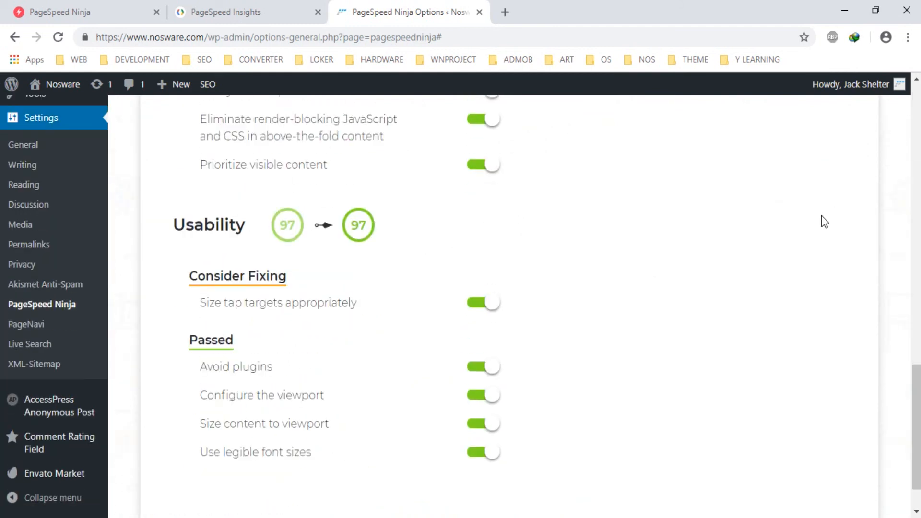
# Step: Review the Advanced settings confirming the Ultra preset options
pyautogui.click(837, 181)
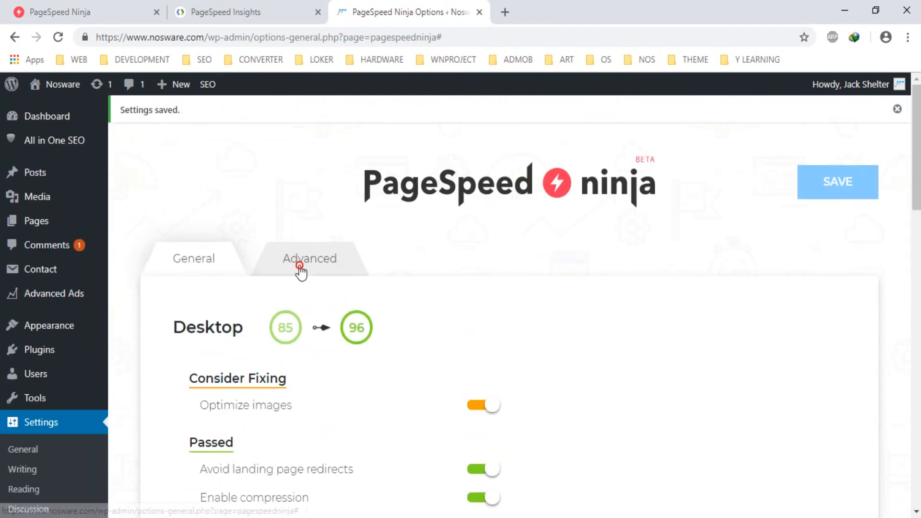
pyautogui.click(308, 258)
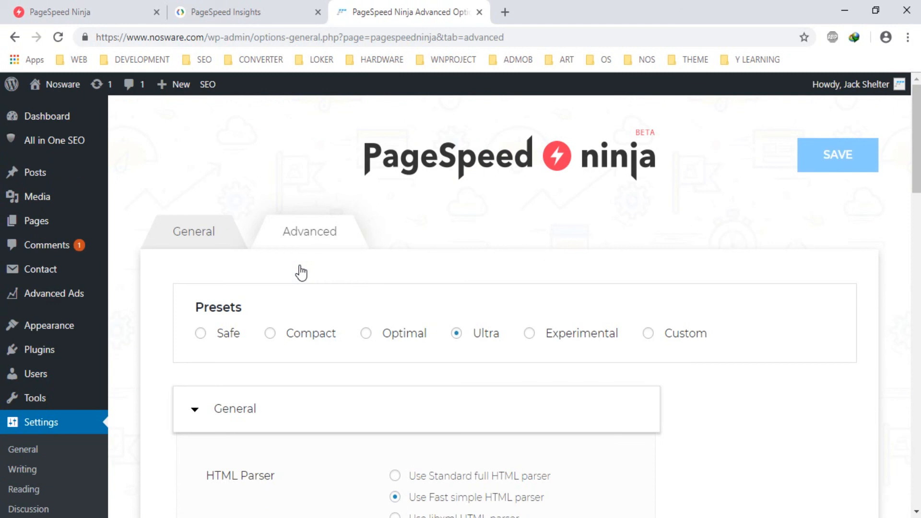
pyautogui.scroll(-3)
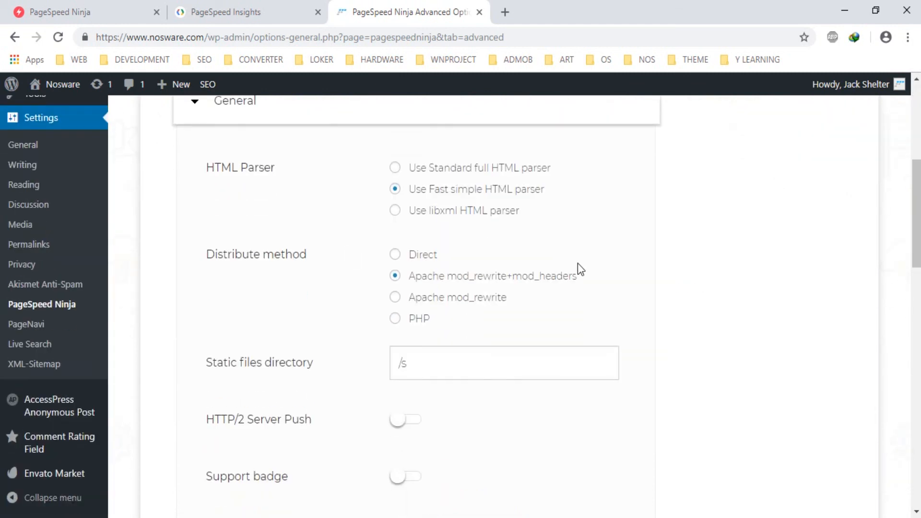
pyautogui.scroll(-3)
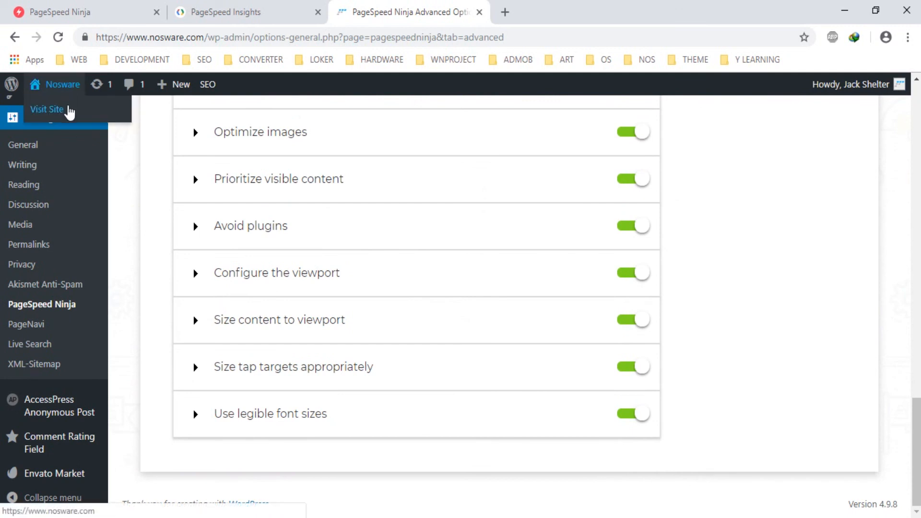
# Step: View the live nosware.com homepage to verify it works, then return to the plugin's Advanced settings
pyautogui.click(47, 110)
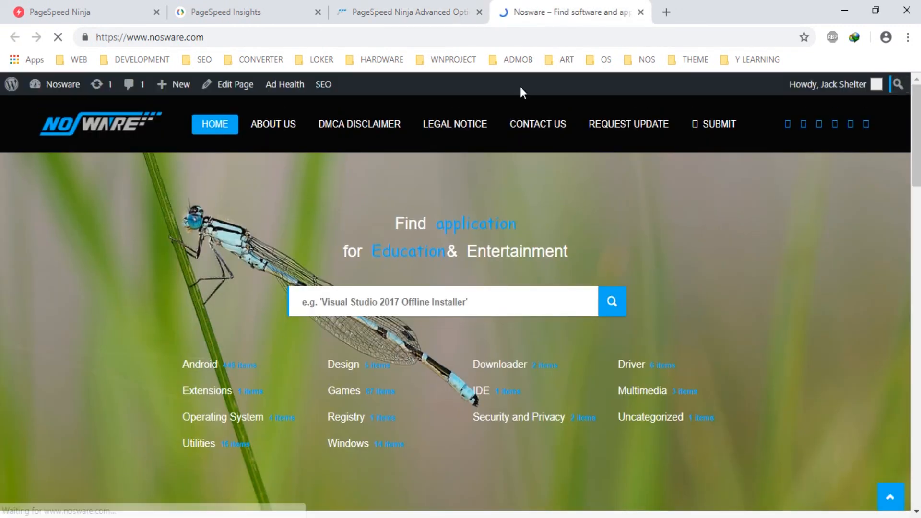
pyautogui.scroll(-3)
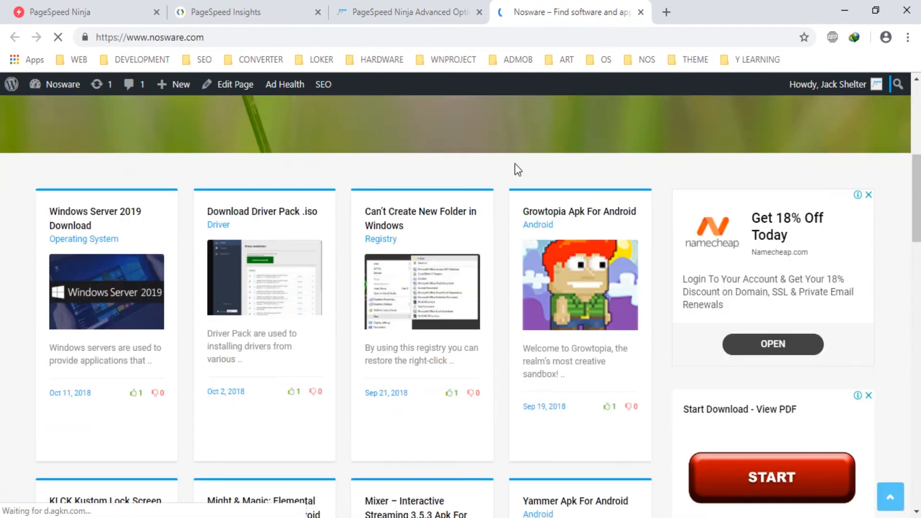
pyautogui.click(519, 153)
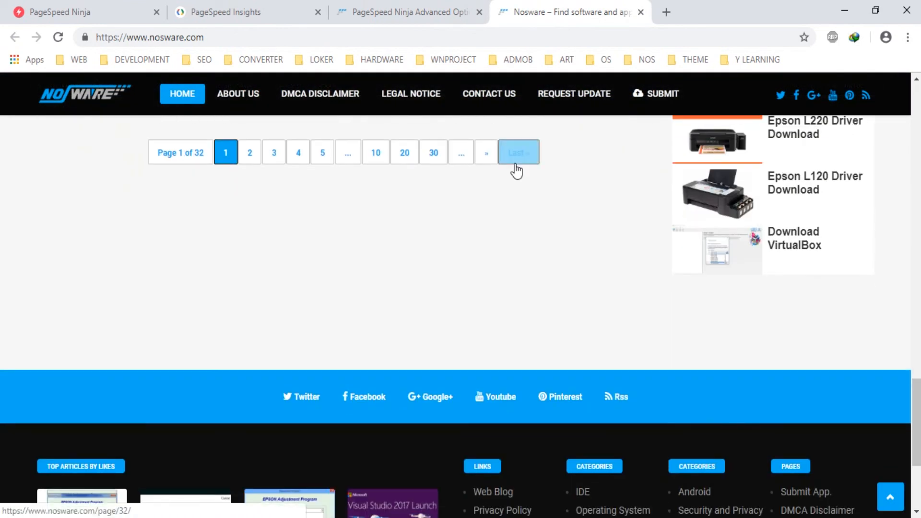
pyautogui.click(181, 93)
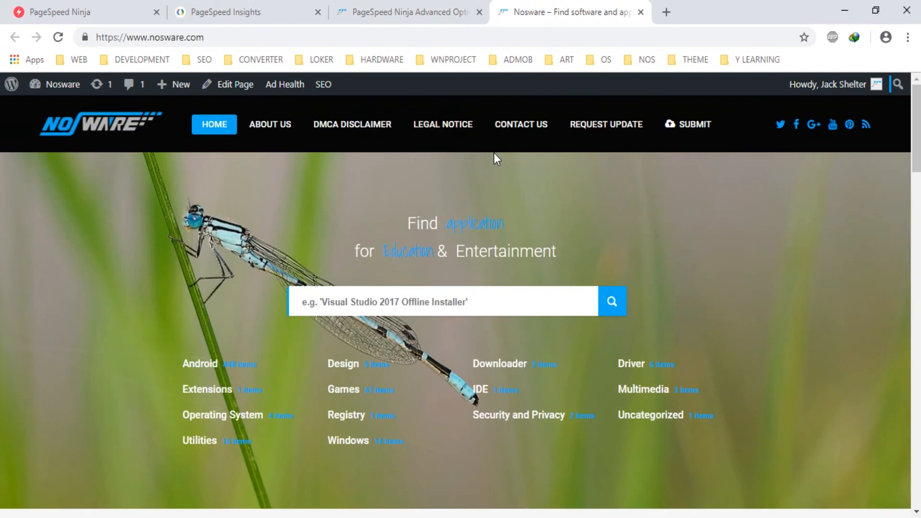
pyautogui.click(409, 12)
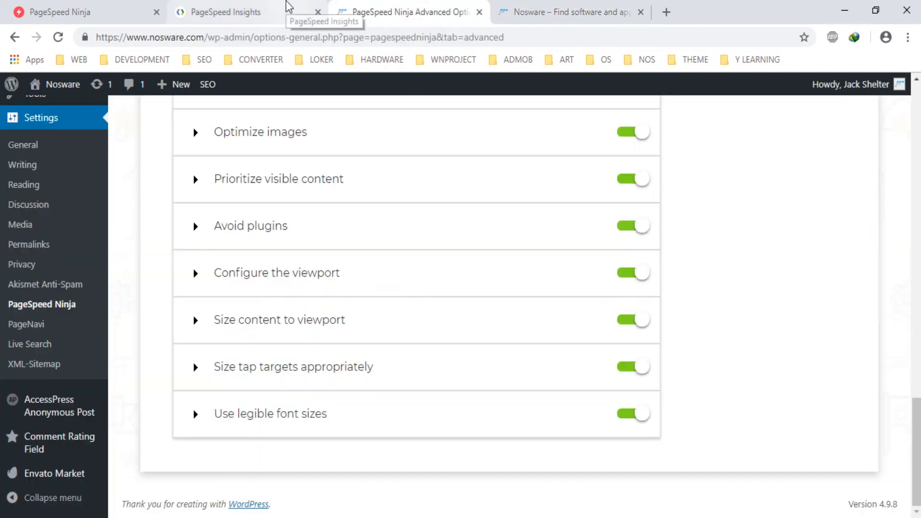
# Step: Re-run the PageSpeed Insights test on nosware.com and compare mobile 91 and desktop 94 scores
pyautogui.click(222, 12)
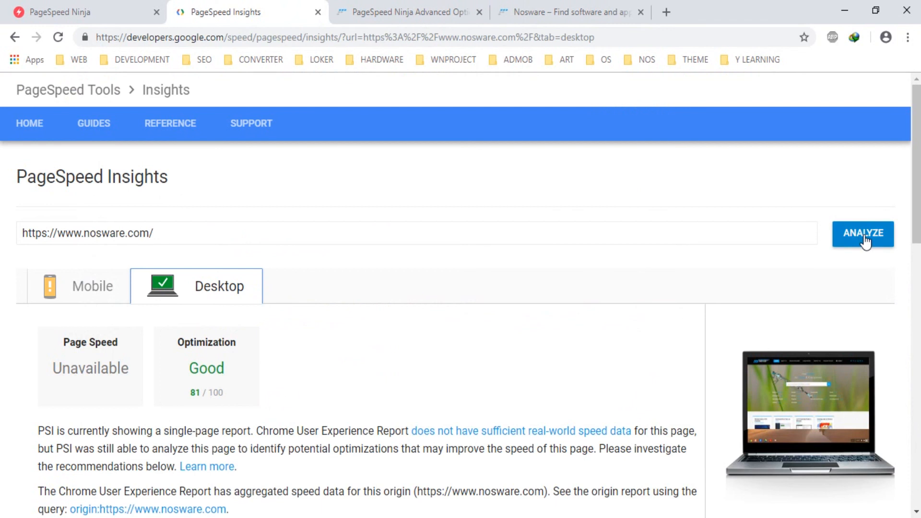
pyautogui.click(863, 233)
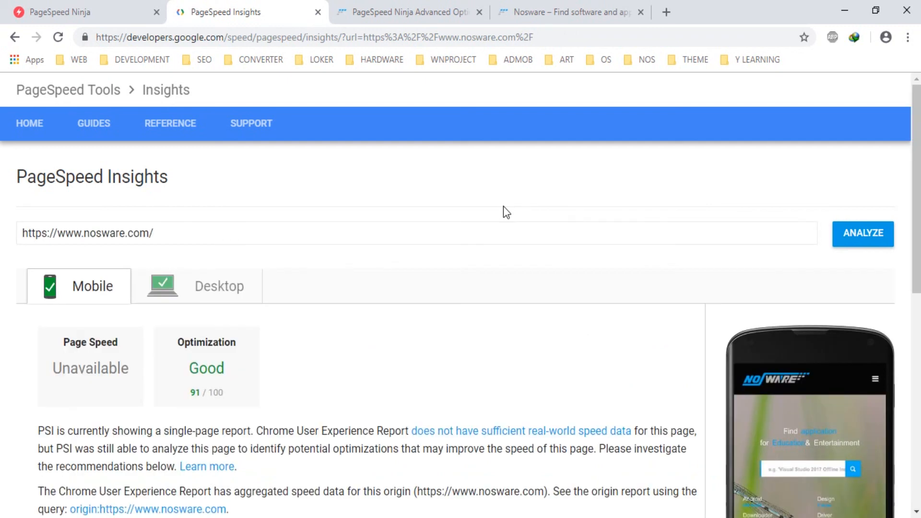
pyautogui.scroll(-3)
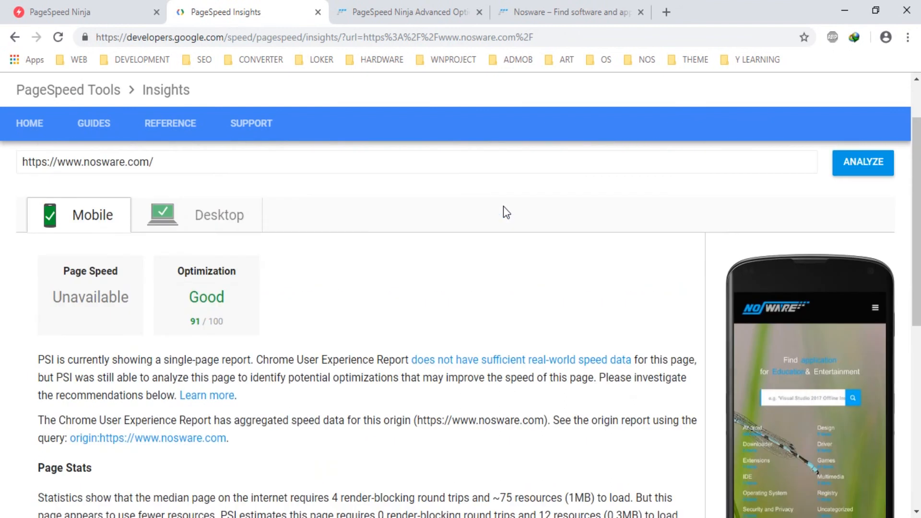
pyautogui.click(218, 215)
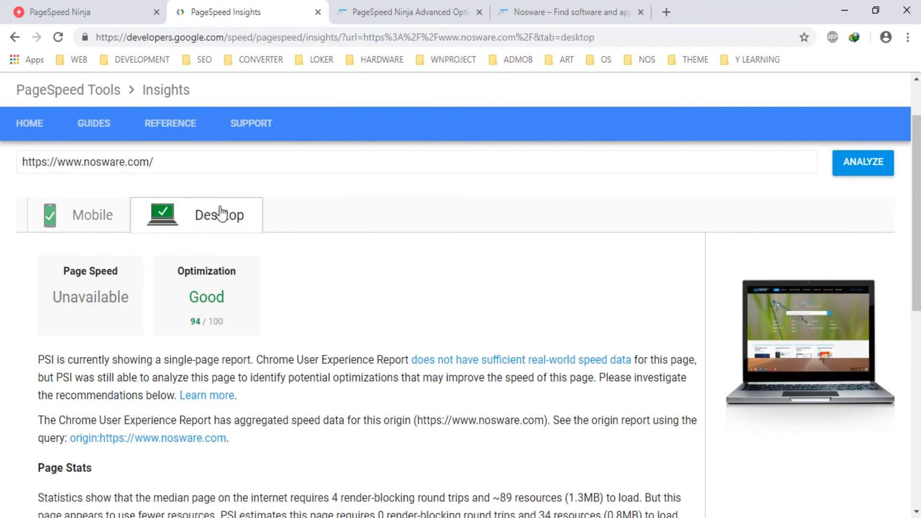
pyautogui.click(78, 214)
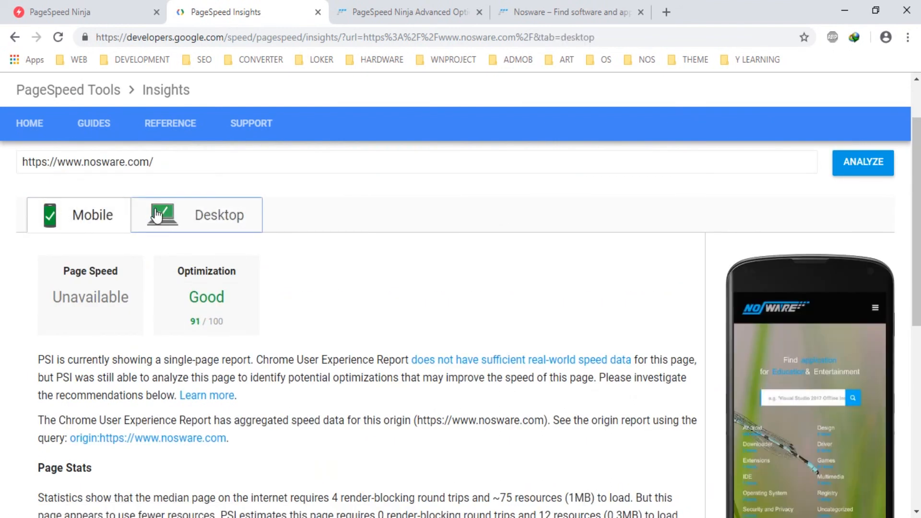
pyautogui.click(218, 215)
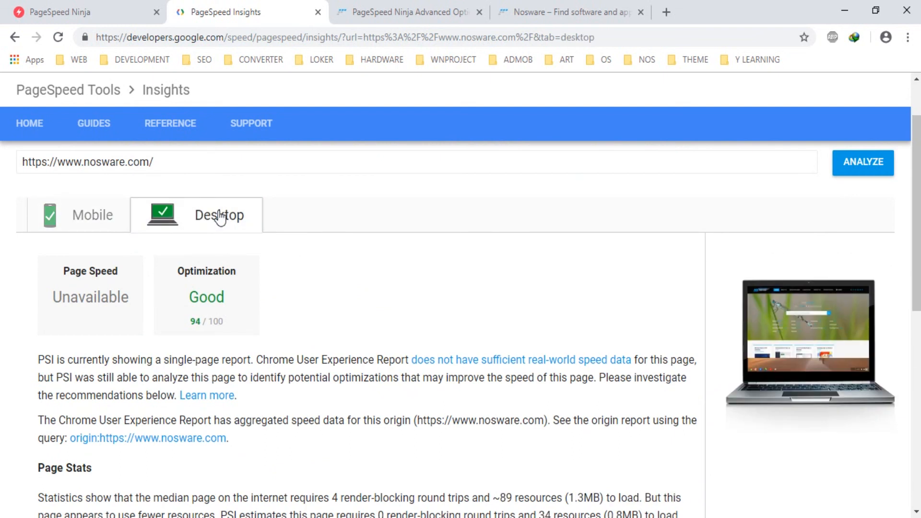
pyautogui.scroll(-3)
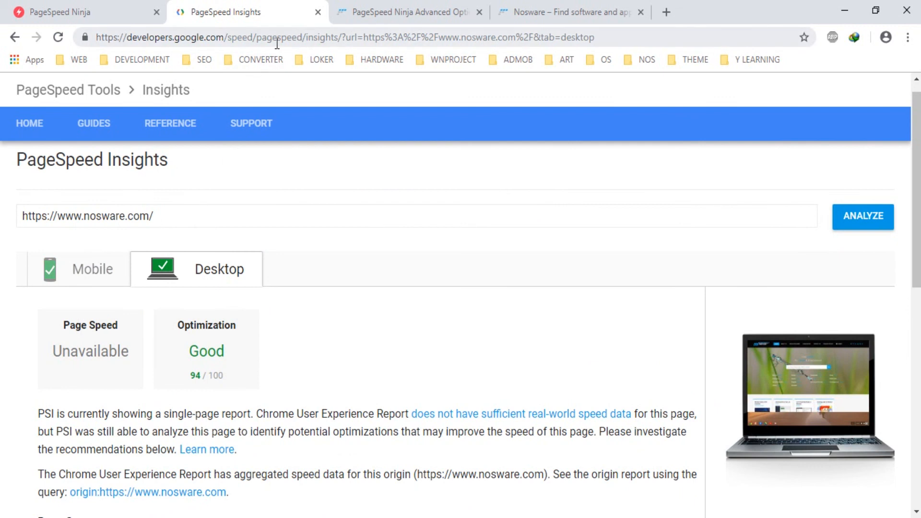
# Step: Reset PageSpeed Insights to its blank analysis form and return to the Nosware site
pyautogui.doubleClick(322, 37)
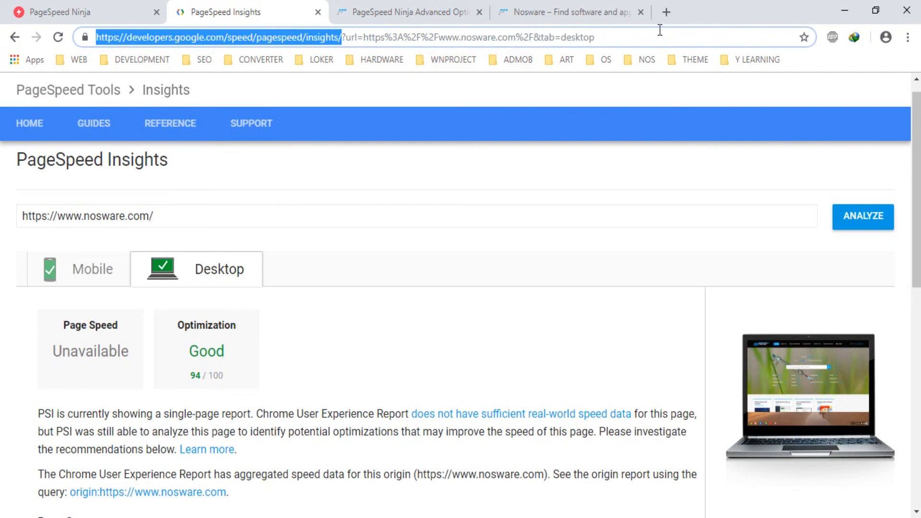
pyautogui.click(617, 37)
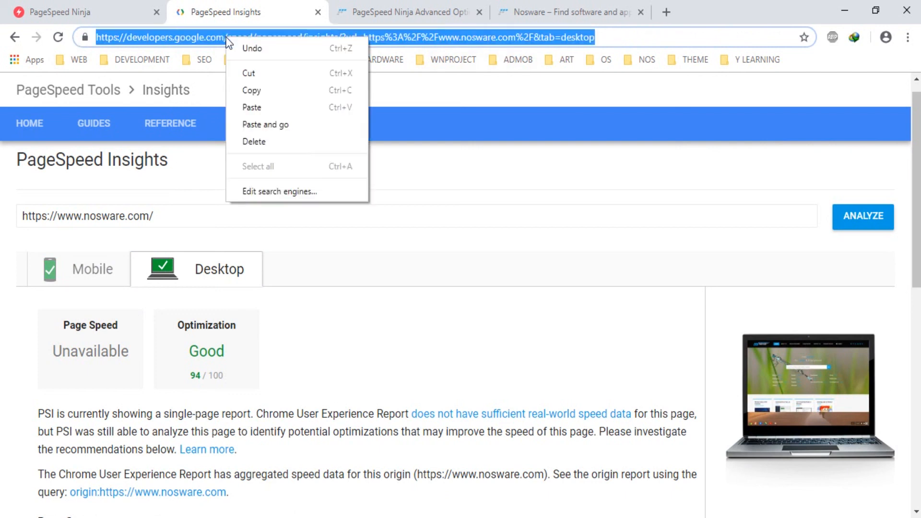
pyautogui.click(266, 123)
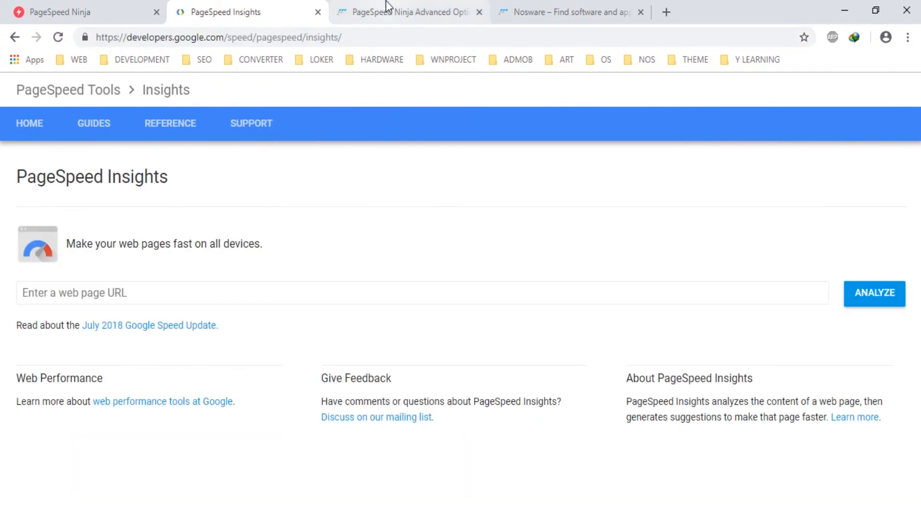
pyautogui.click(569, 12)
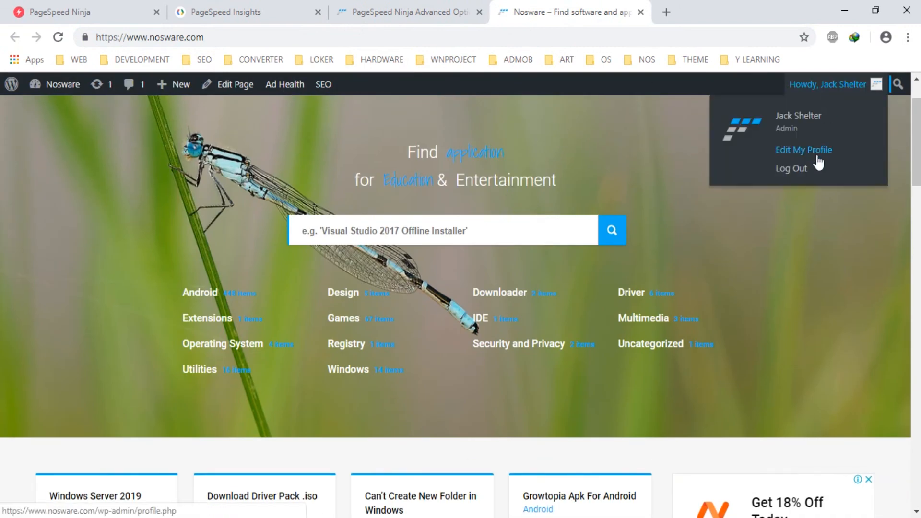
# Step: Log out of the WordPress admin and view the nosware.com homepage as a visitor
pyautogui.click(791, 169)
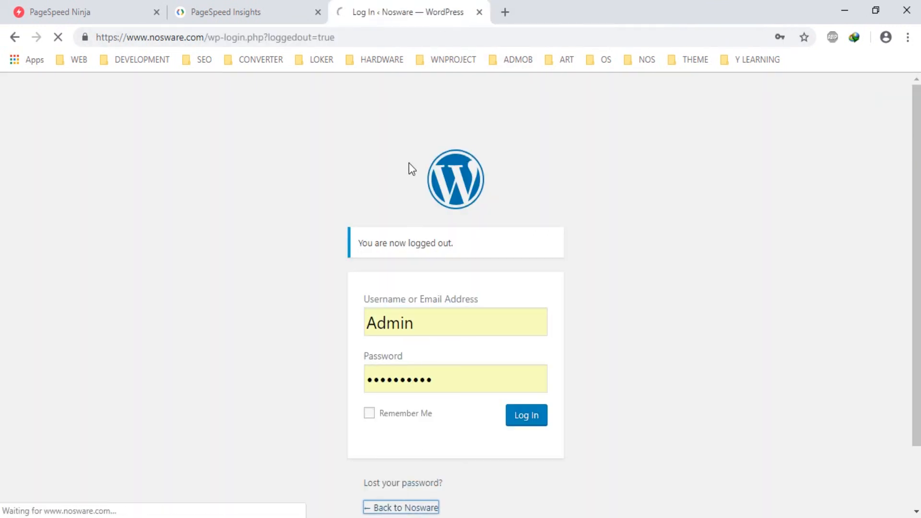
pyautogui.click(525, 414)
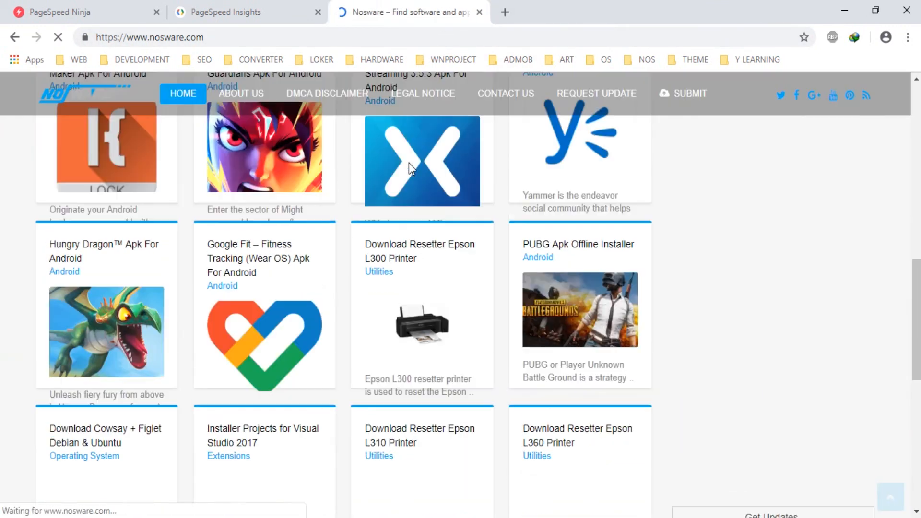
pyautogui.scroll(-3)
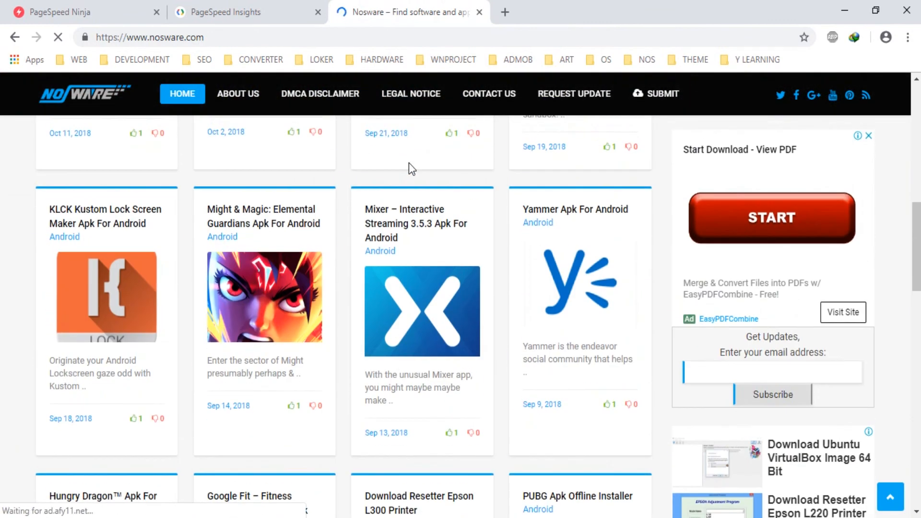
pyautogui.click(240, 11)
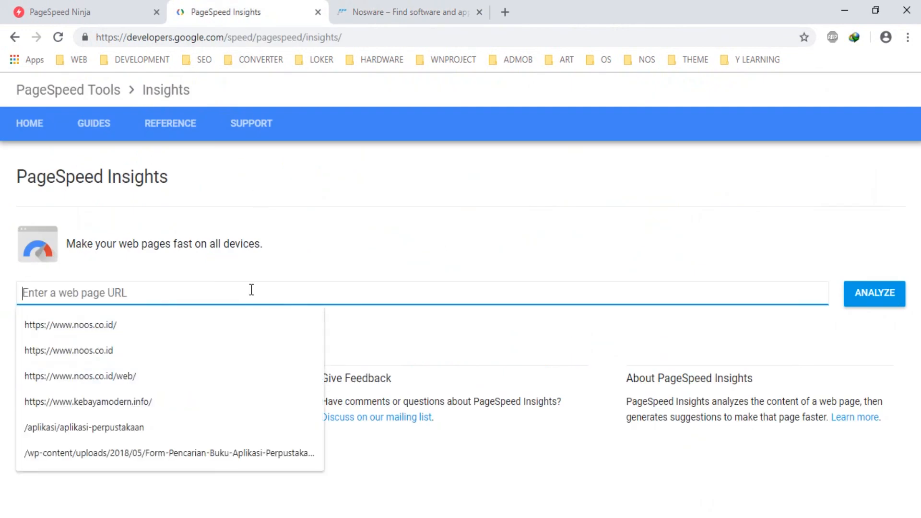
# Step: Copy the nosware.com address from the site to use in the PageSpeed Insights URL field
pyautogui.write('no')
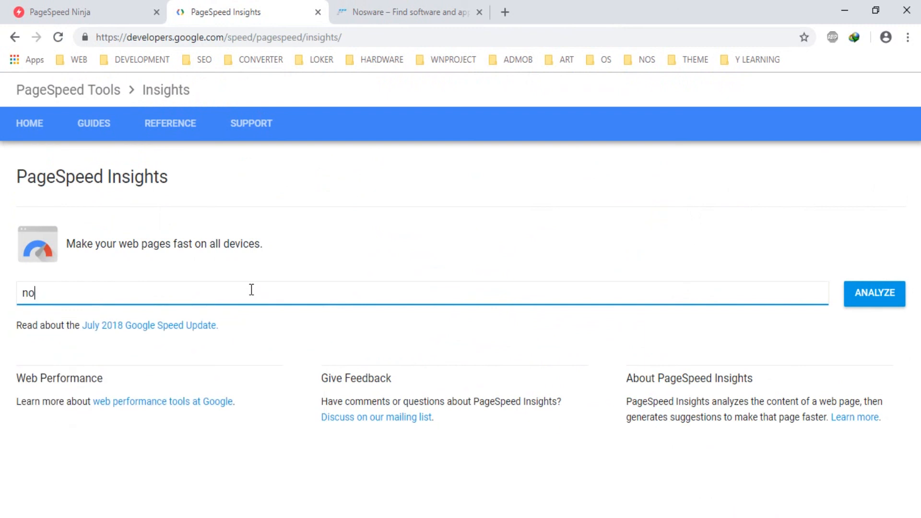
pyautogui.write('sw')
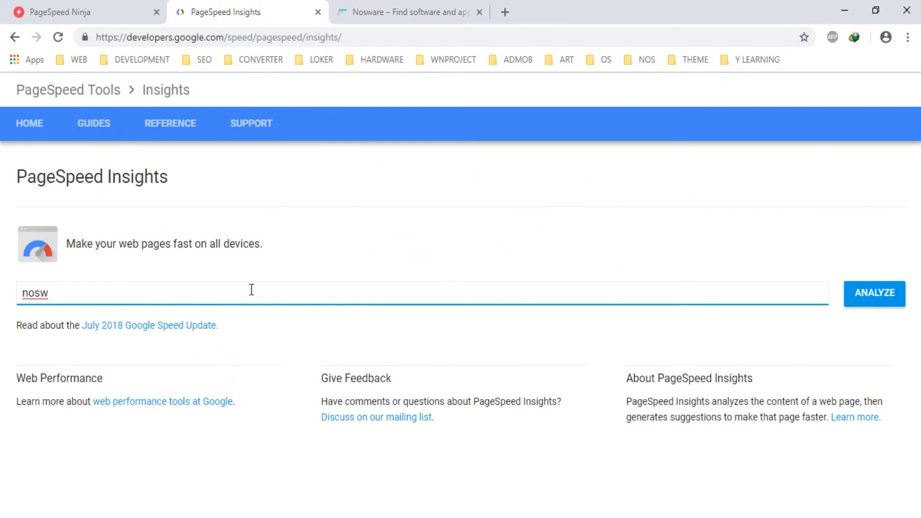
pyautogui.click(409, 11)
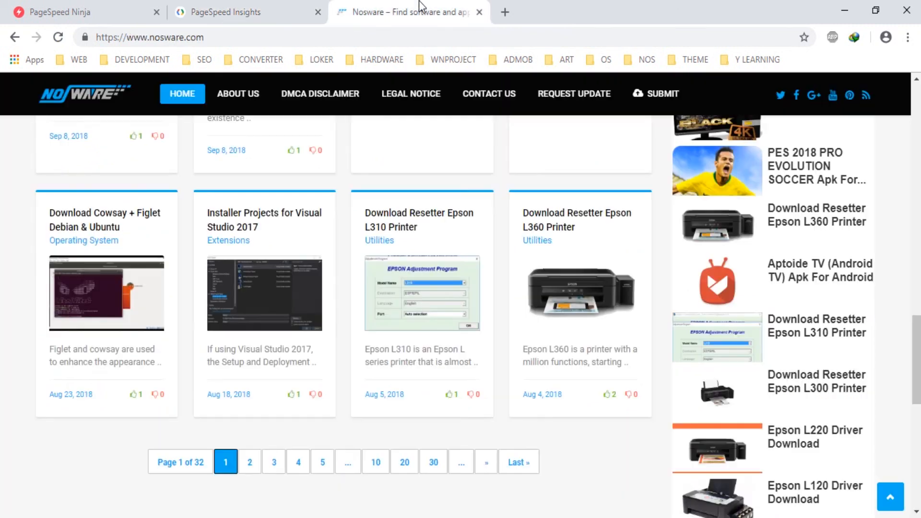
pyautogui.rightClick(149, 37)
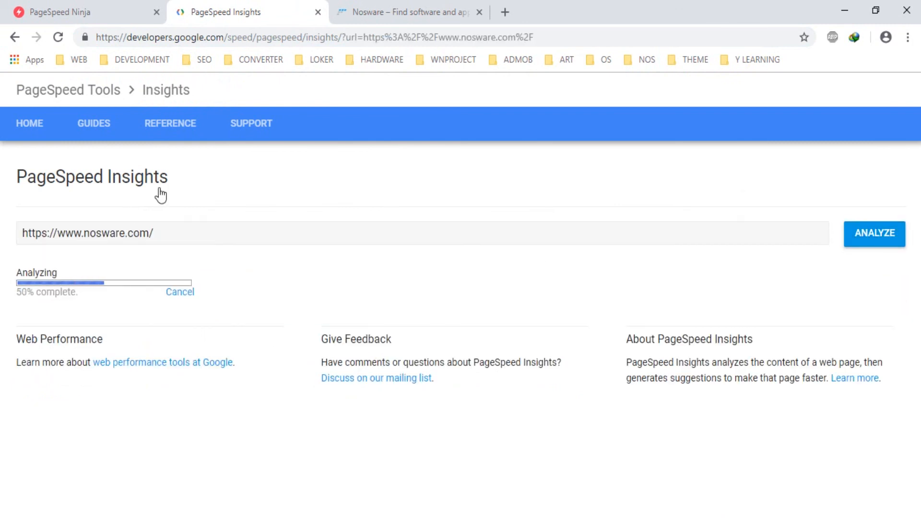
pyautogui.moveTo(203, 174)
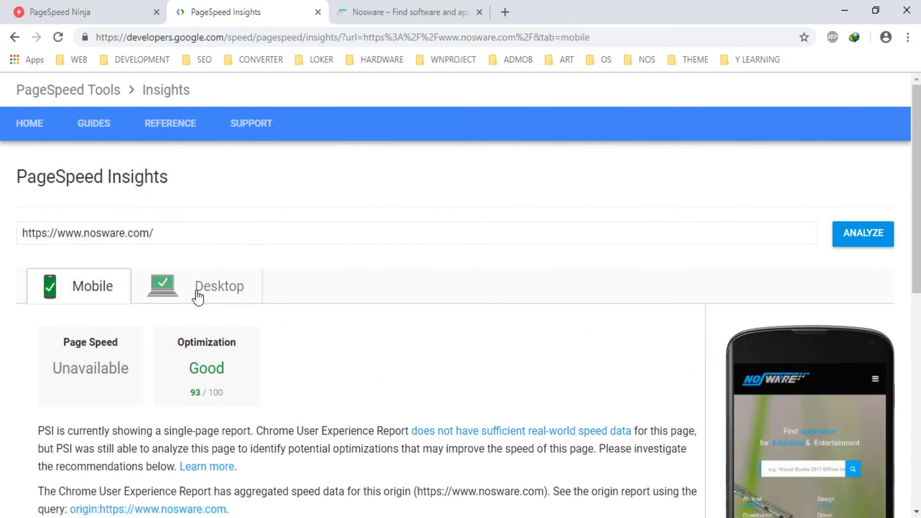
pyautogui.click(218, 286)
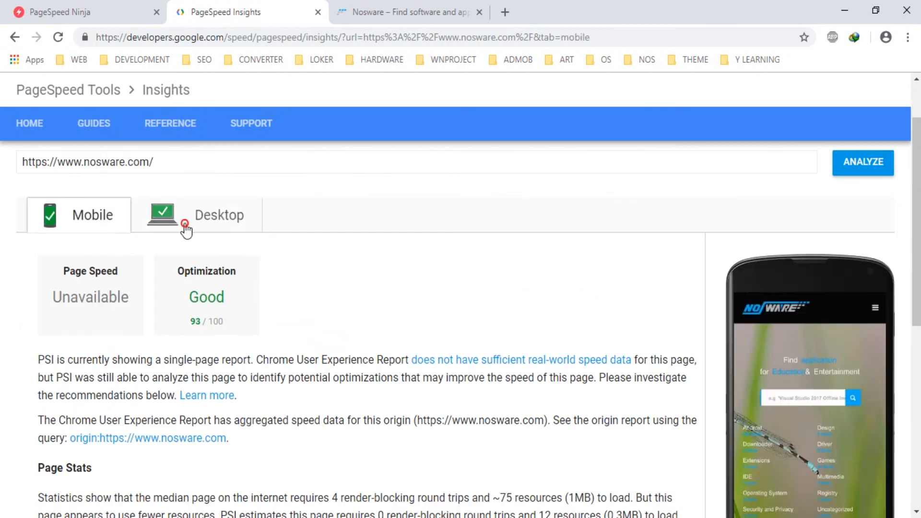
pyautogui.click(219, 215)
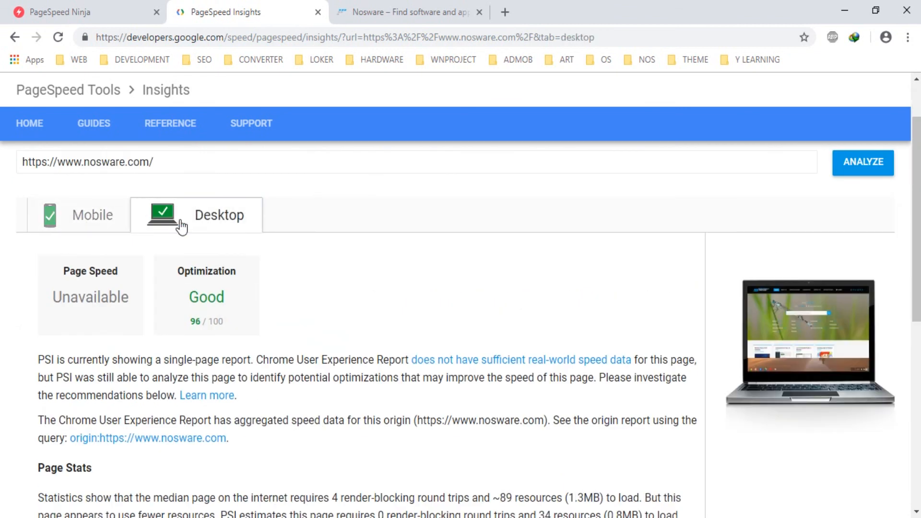